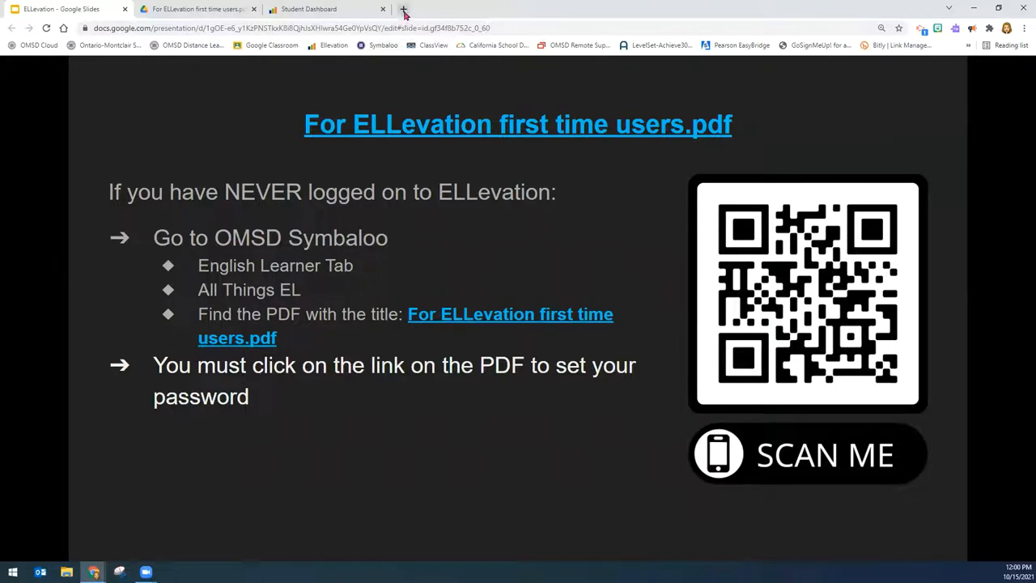
Step: Sign in to omsd.net in a new tab and scroll to the staff app links
{"action": "left_click", "coordinate": [403, 9]}
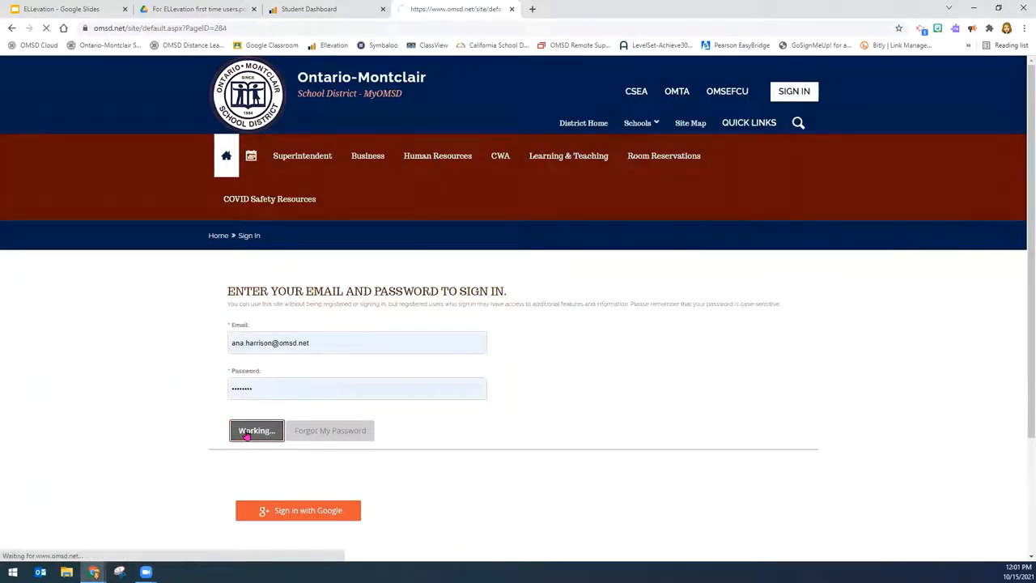
{"action": "left_click", "coordinate": [256, 429]}
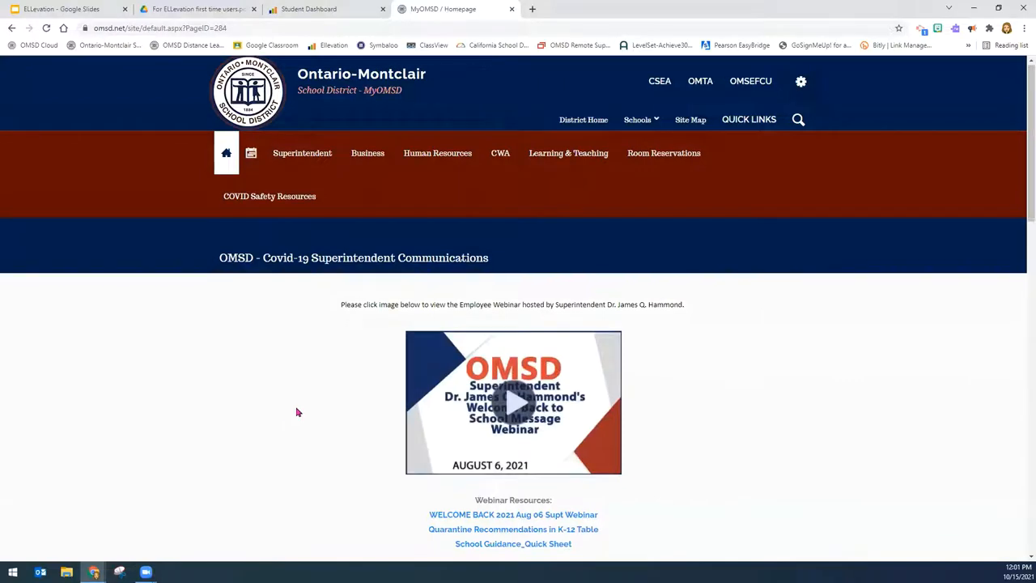
{"action": "scroll", "scroll_direction": "down", "scroll_amount": 3}
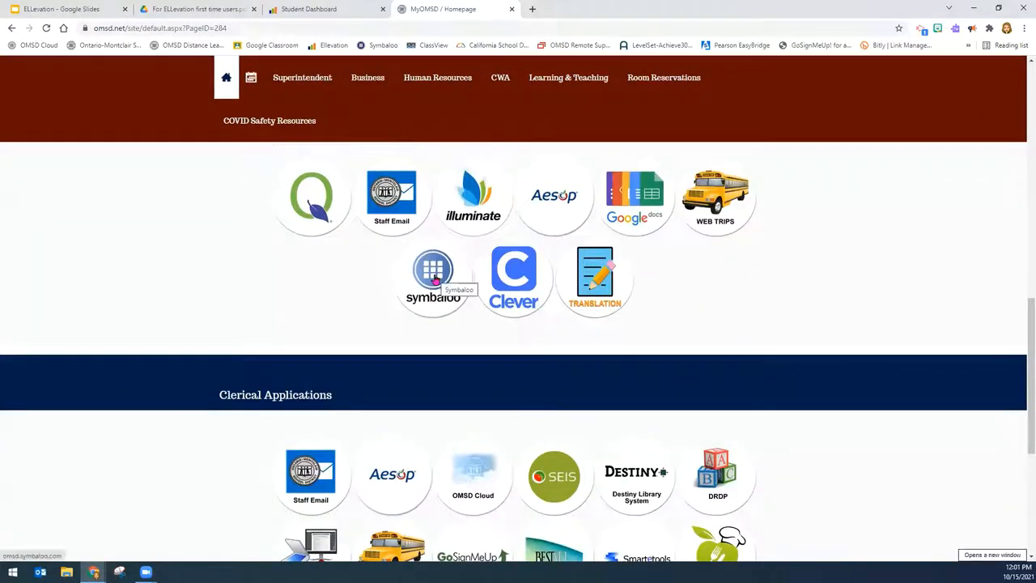
Step: Open Symbaloo's English Learner bookmarks page to reach the All Things EL folder
{"action": "left_click", "coordinate": [433, 275]}
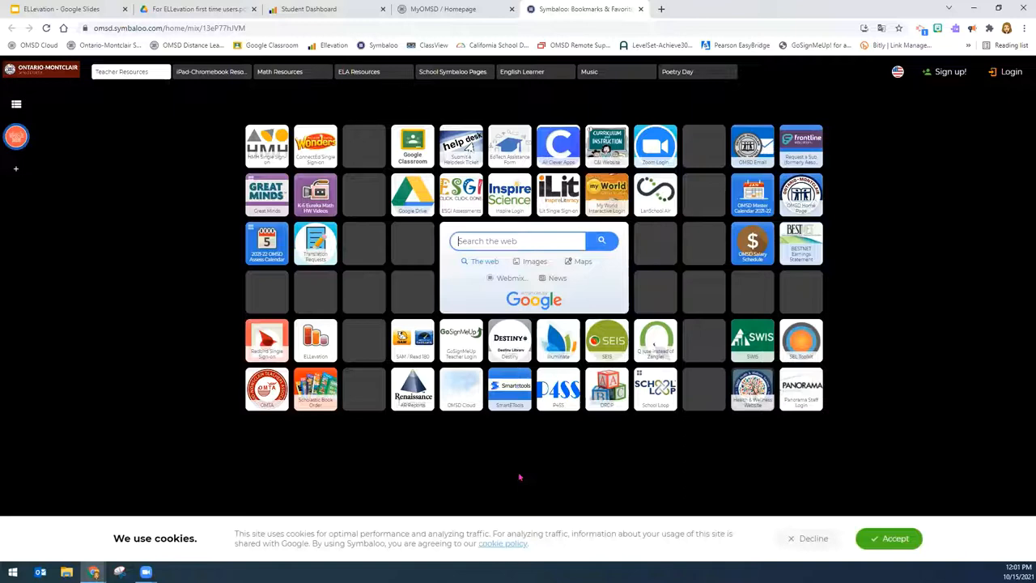
{"action": "mouse_move", "coordinate": [762, 453]}
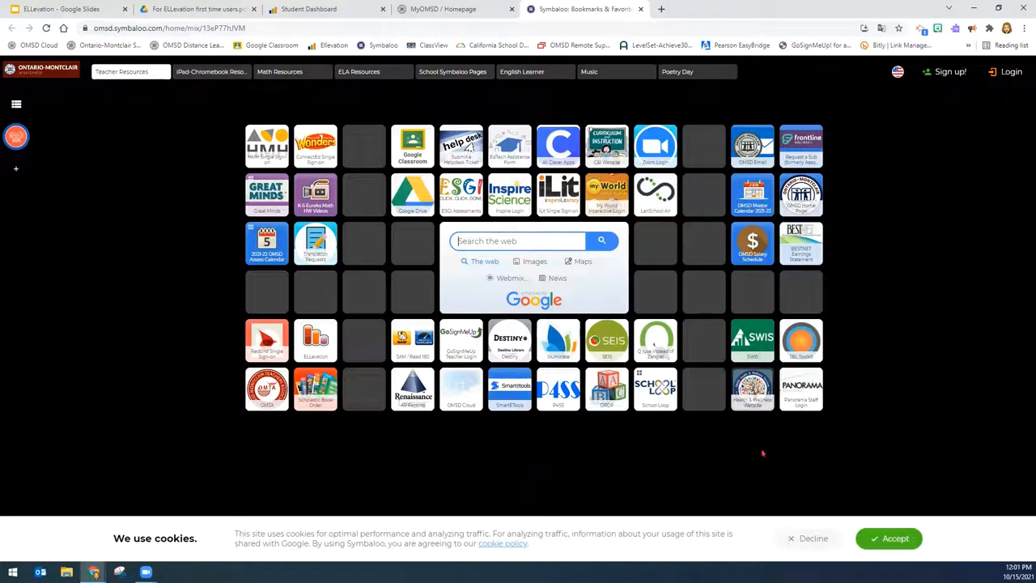
{"action": "mouse_move", "coordinate": [395, 102]}
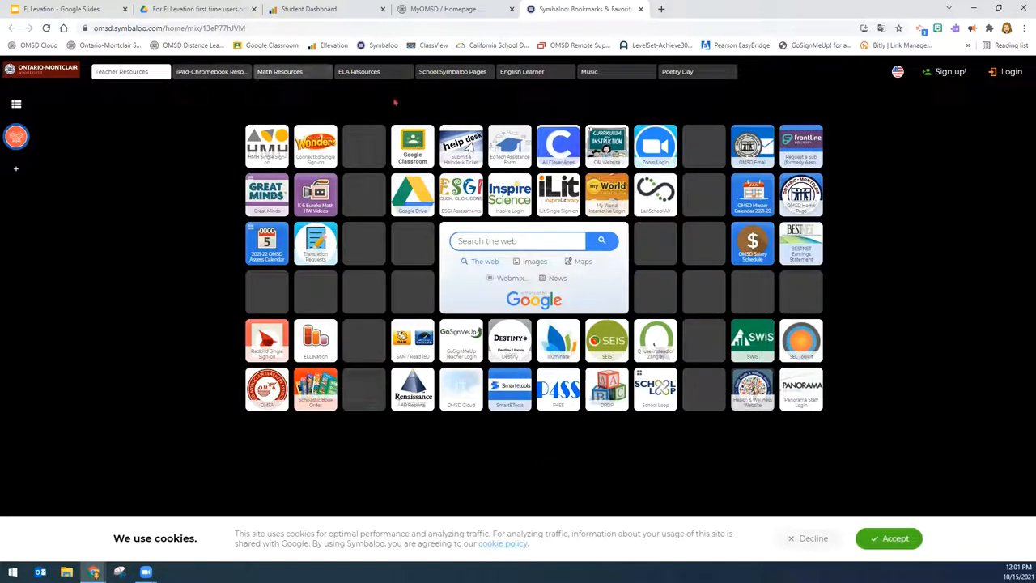
{"action": "left_click", "coordinate": [535, 71]}
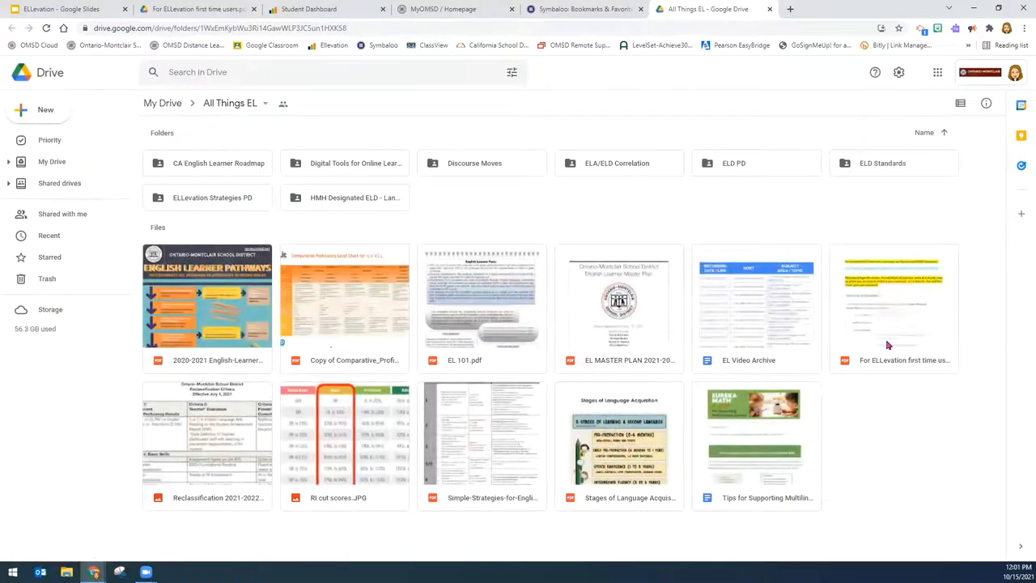
Step: Preview 'For ELLevation first time users.pdf', then return to the Symbaloo tab
{"action": "double_click", "coordinate": [893, 308]}
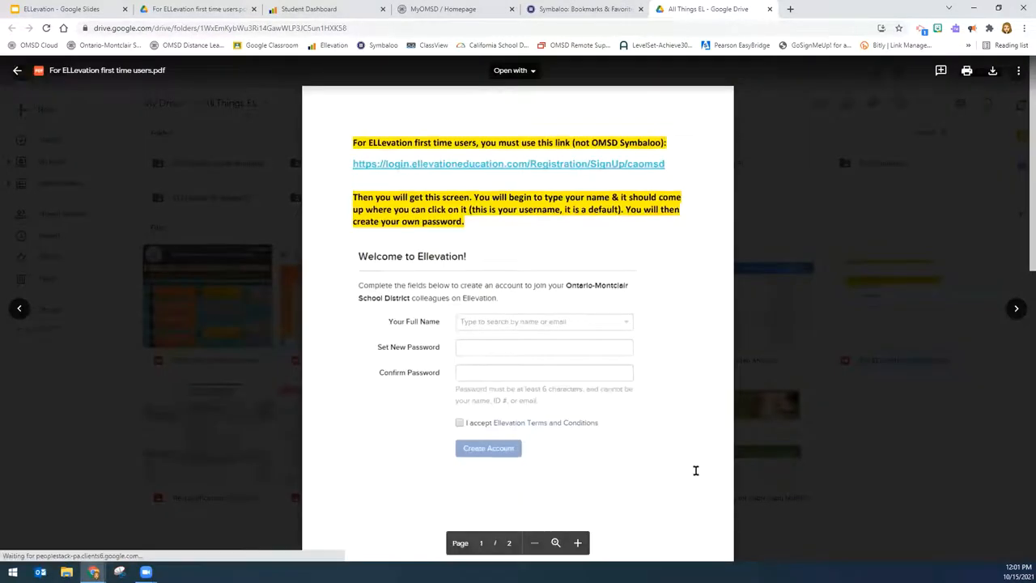
{"action": "left_click", "coordinate": [582, 9]}
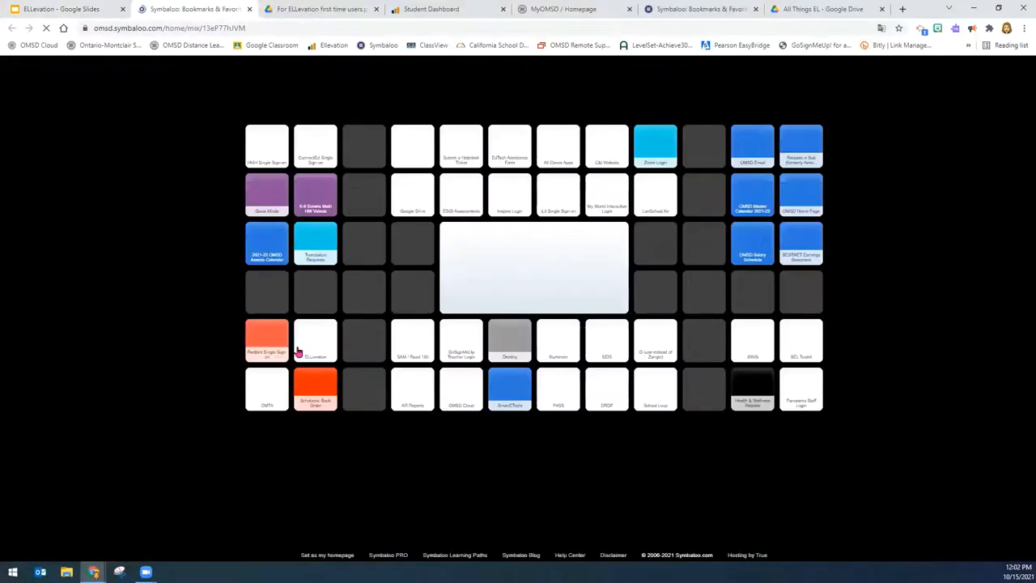
Step: Launch Ellevation from the Symbaloo tile and log in to the Teacher Homepage
{"action": "left_click", "coordinate": [315, 340]}
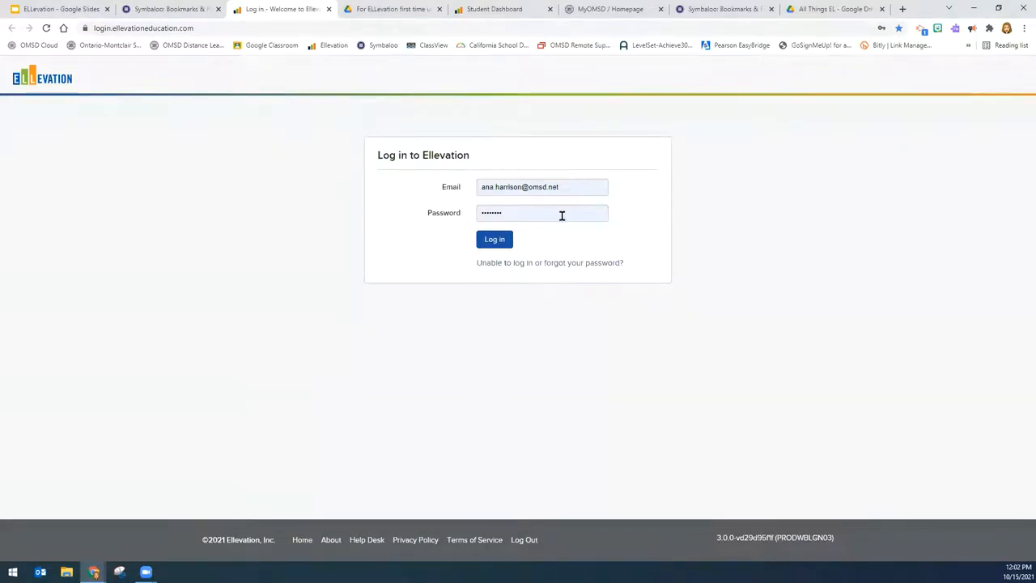
{"action": "left_click", "coordinate": [391, 9]}
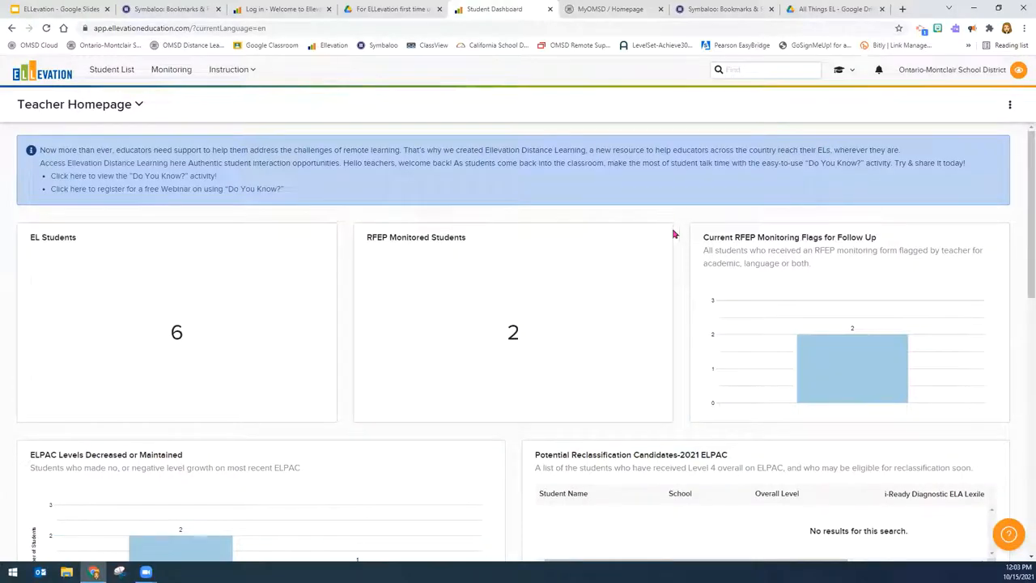
{"action": "mouse_move", "coordinate": [681, 404]}
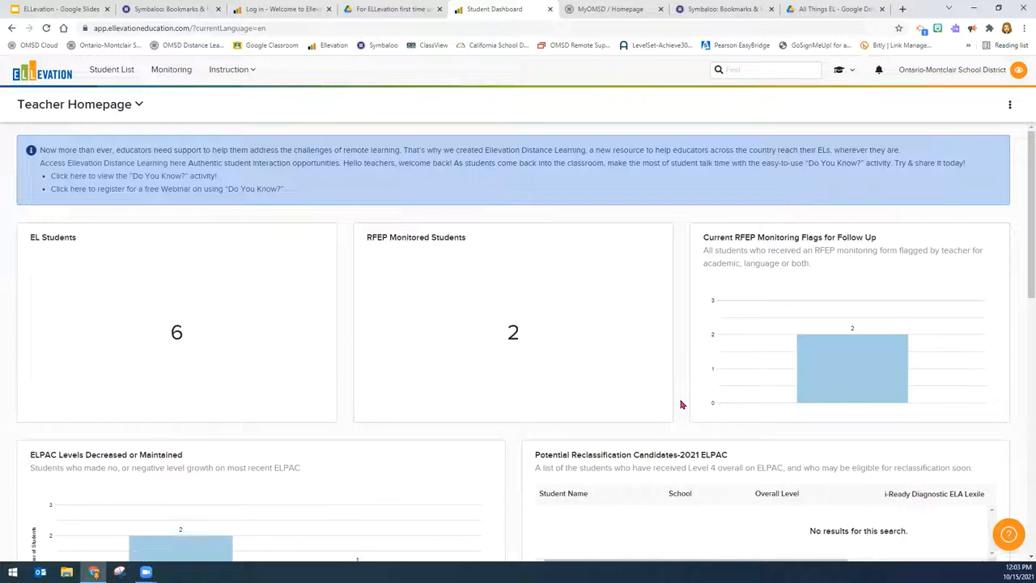
{"action": "scroll", "scroll_direction": "down", "scroll_amount": 3}
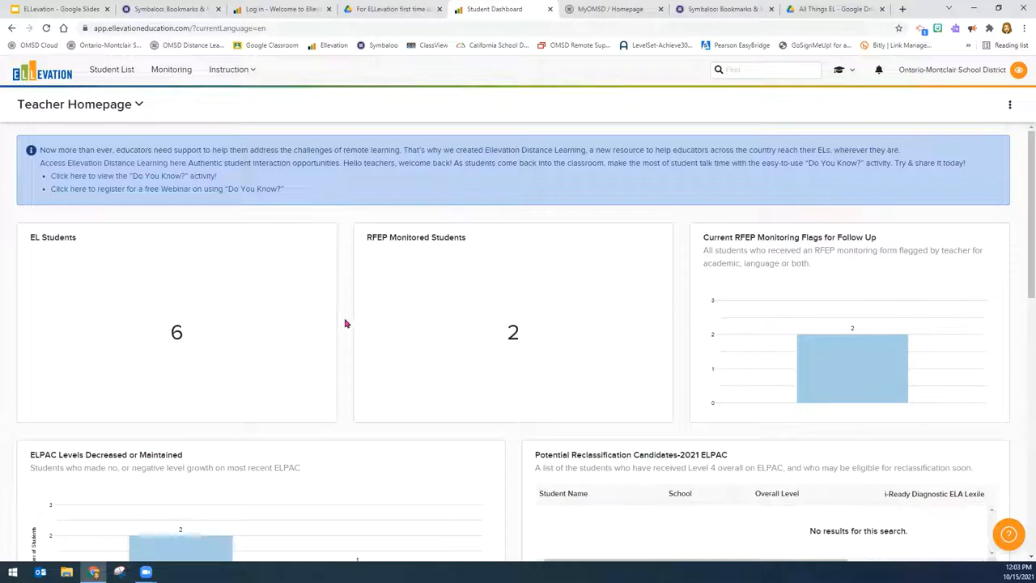
{"action": "mouse_move", "coordinate": [136, 398]}
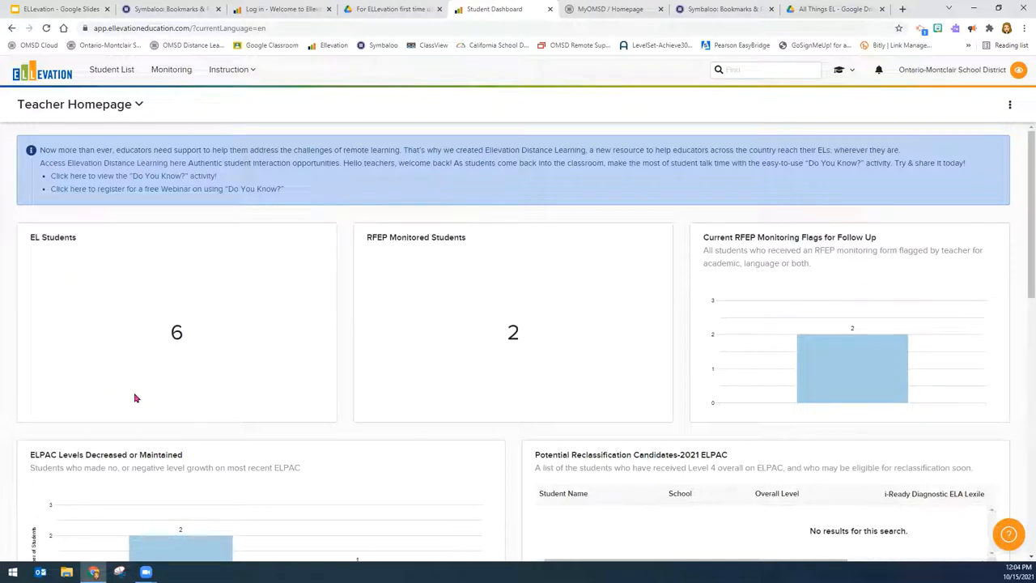
{"action": "mouse_move", "coordinate": [540, 370]}
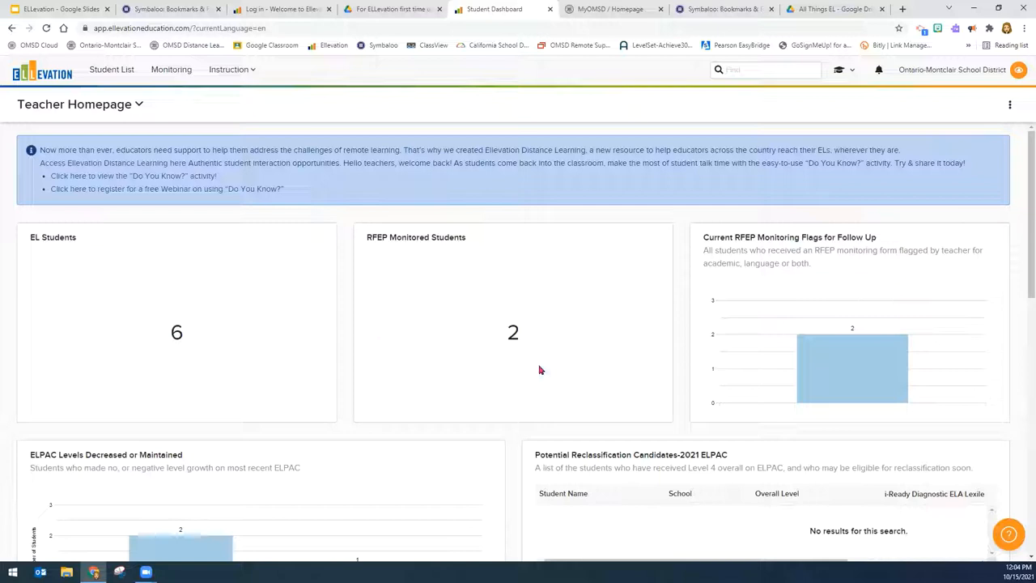
{"action": "mouse_move", "coordinate": [387, 261]}
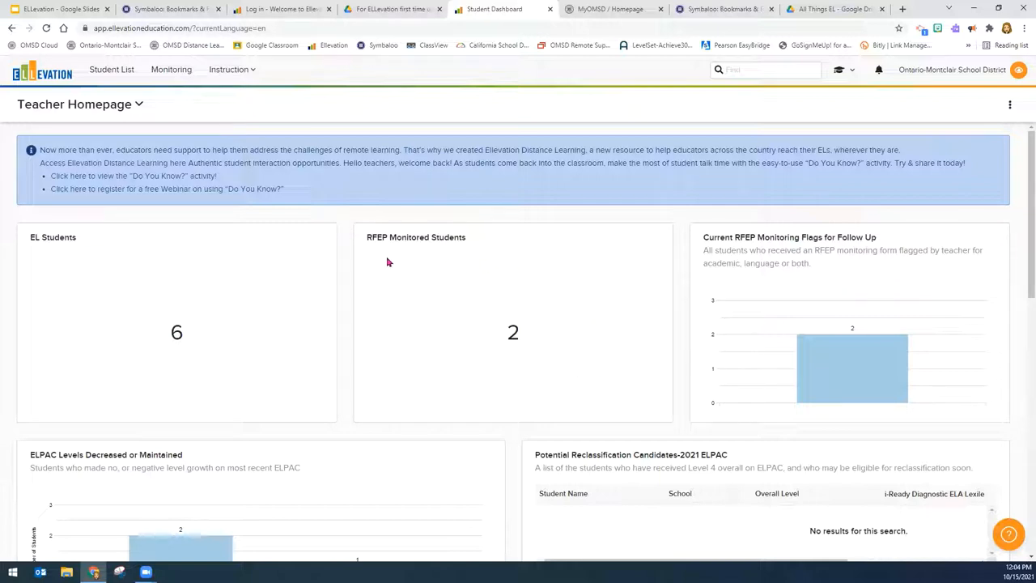
{"action": "mouse_move", "coordinate": [463, 260]}
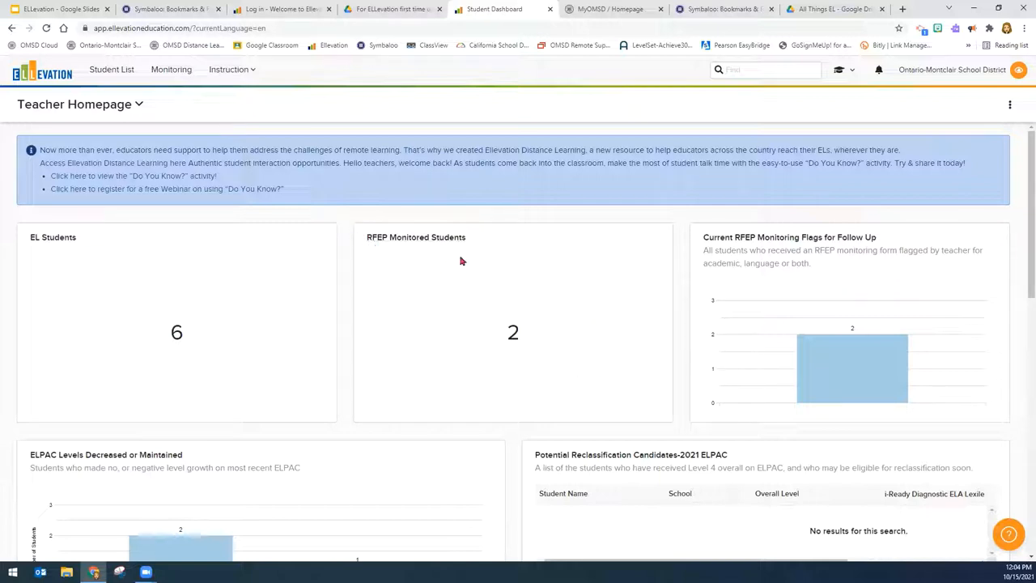
{"action": "mouse_move", "coordinate": [556, 311]}
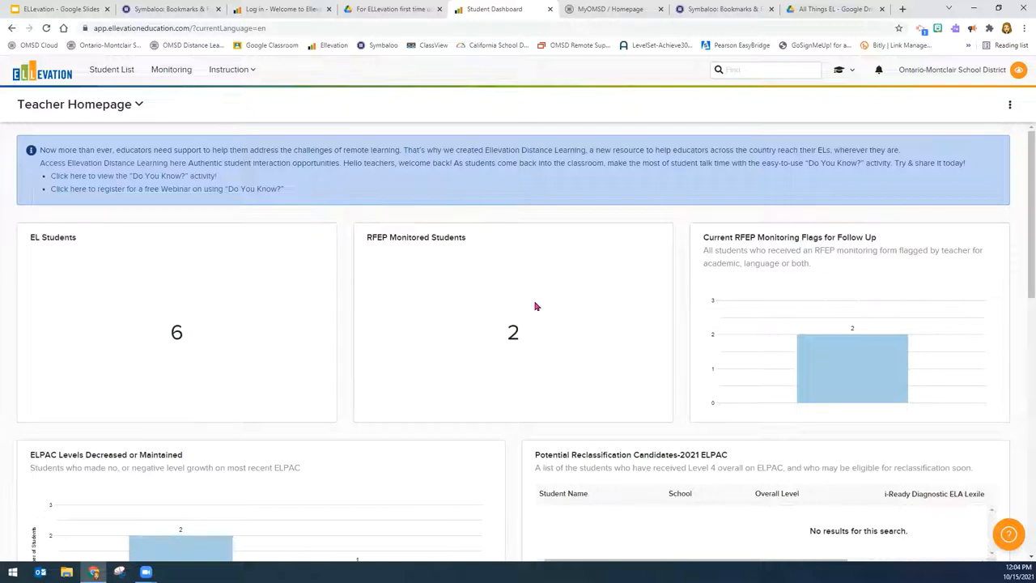
{"action": "mouse_move", "coordinate": [464, 381]}
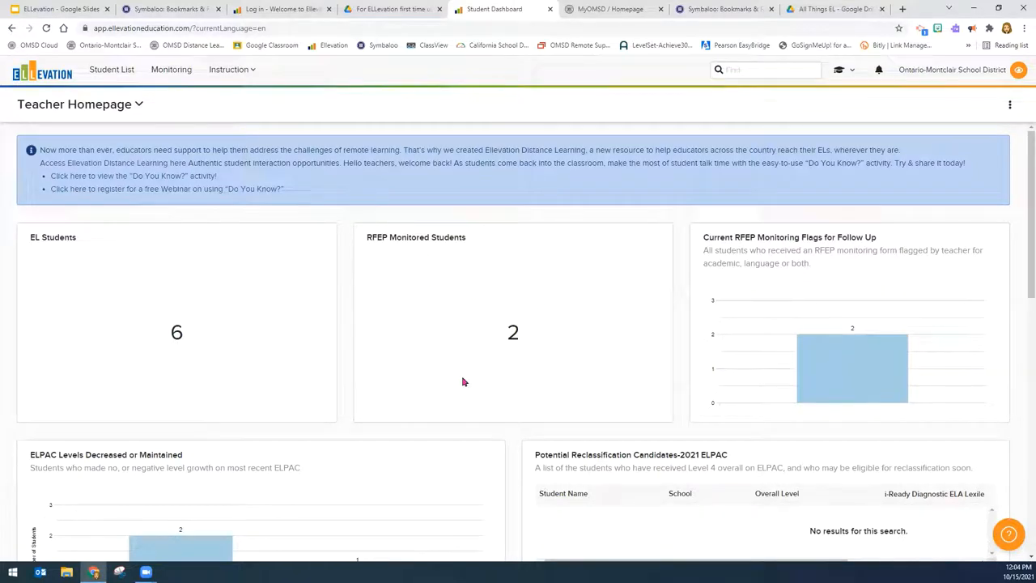
{"action": "mouse_move", "coordinate": [475, 311]}
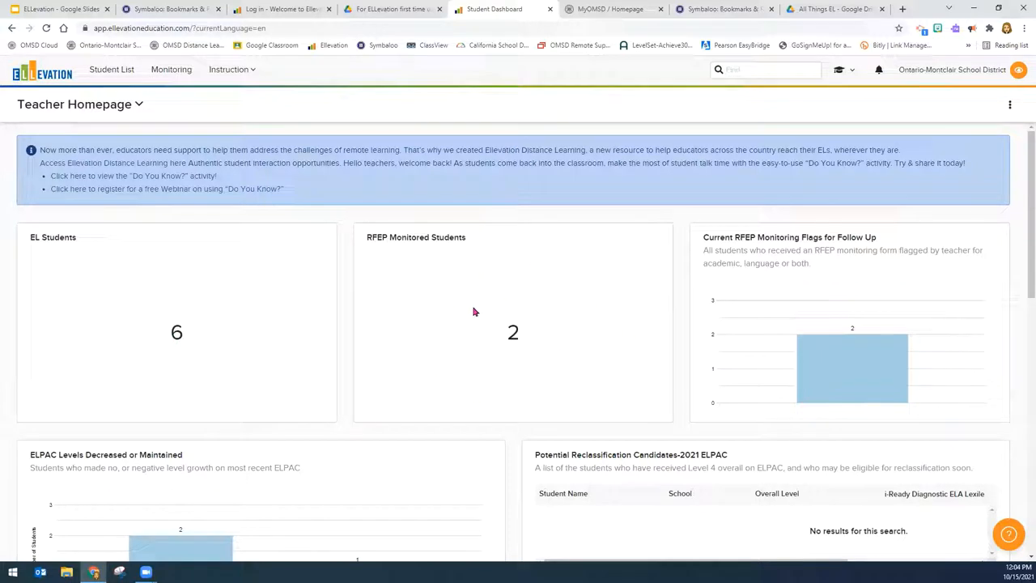
{"action": "mouse_move", "coordinate": [512, 294]}
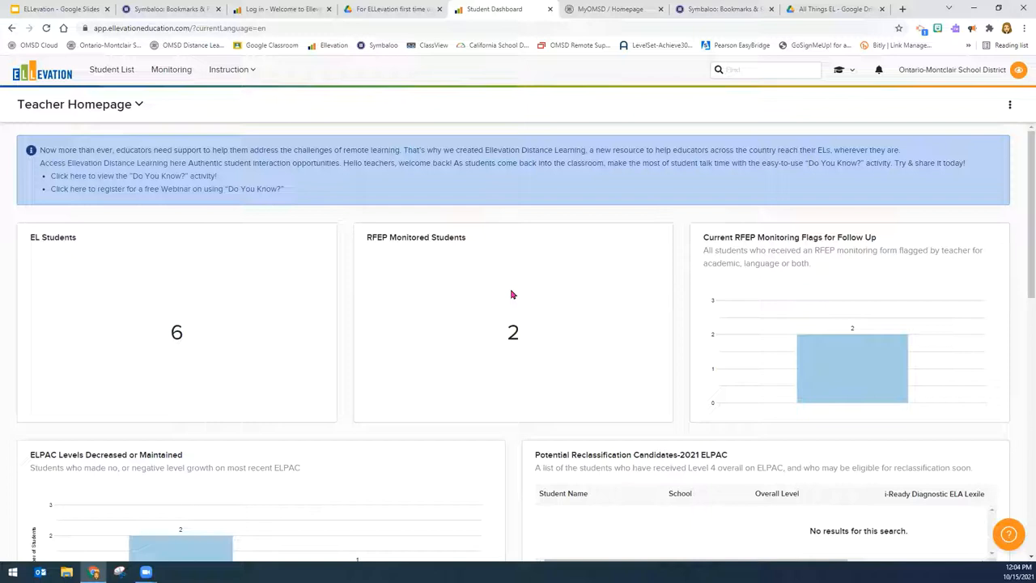
{"action": "scroll", "scroll_direction": "down", "scroll_amount": 3}
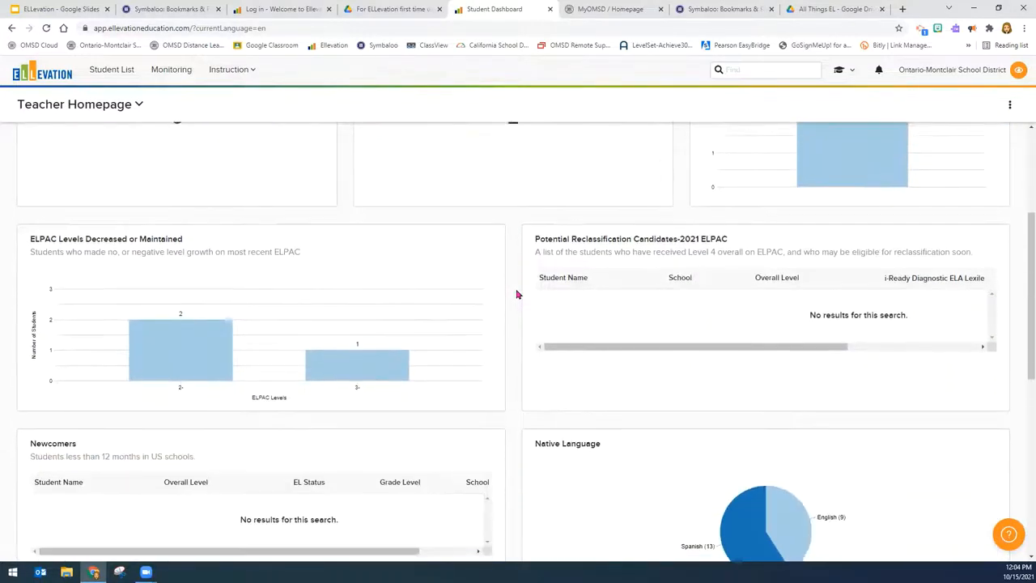
{"action": "scroll", "scroll_direction": "down", "scroll_amount": 3}
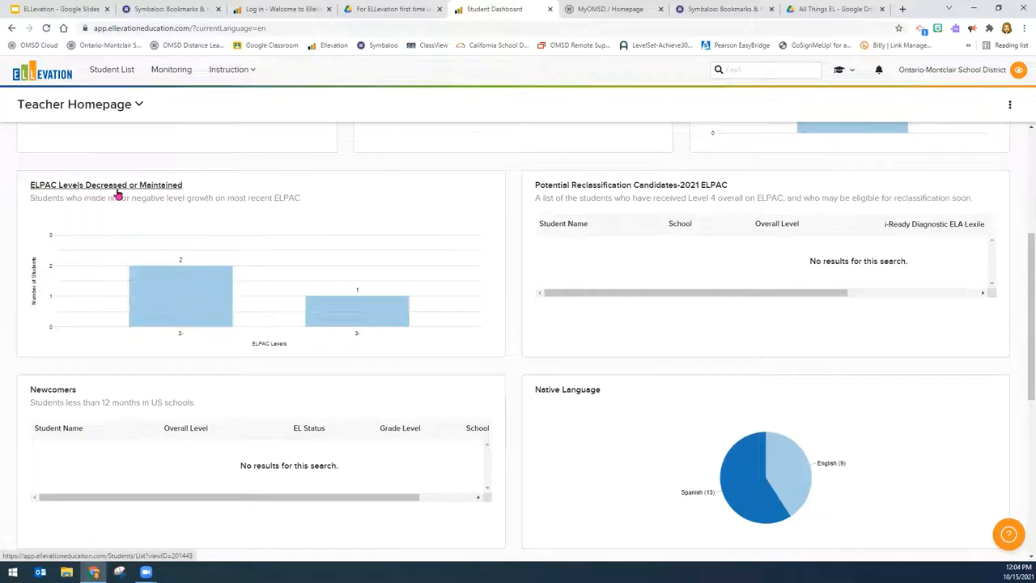
{"action": "mouse_move", "coordinate": [243, 201]}
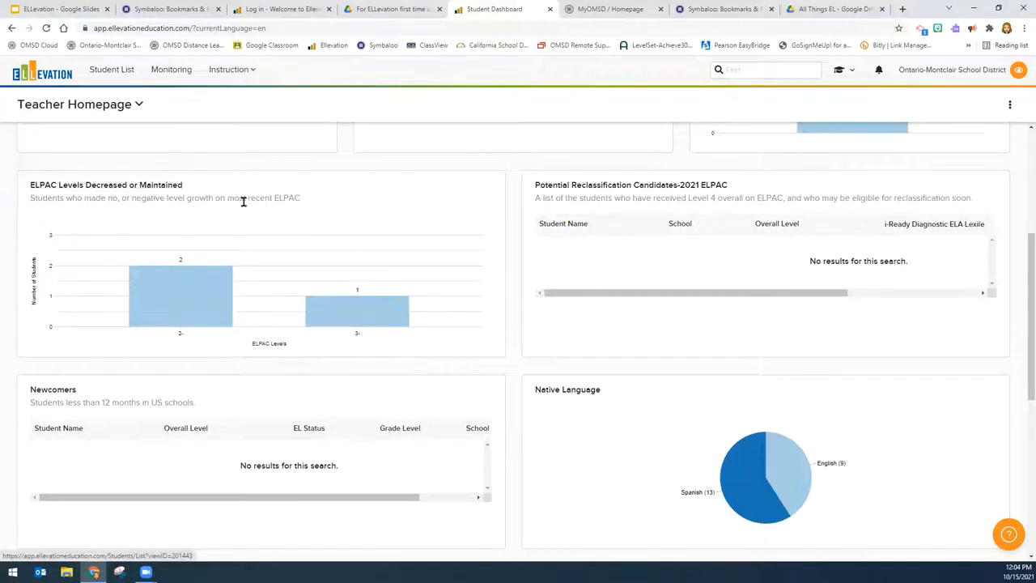
{"action": "mouse_move", "coordinate": [299, 209]}
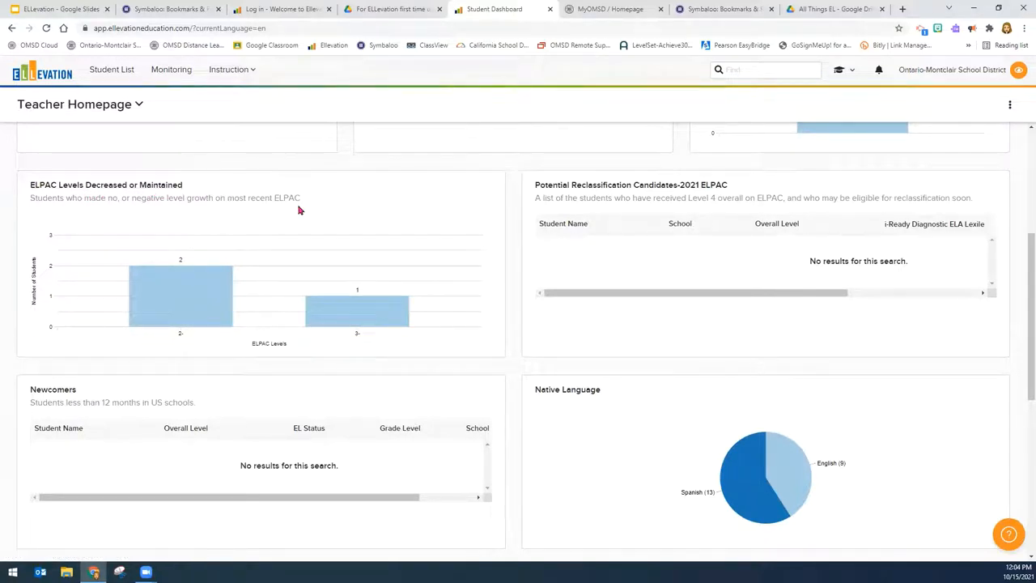
{"action": "mouse_move", "coordinate": [462, 358]}
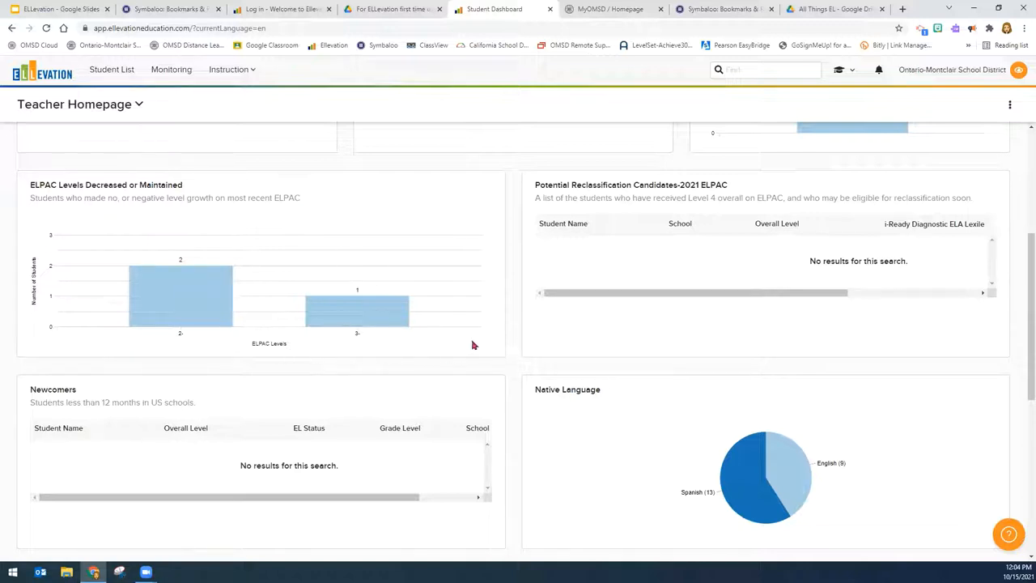
{"action": "mouse_move", "coordinate": [577, 303]}
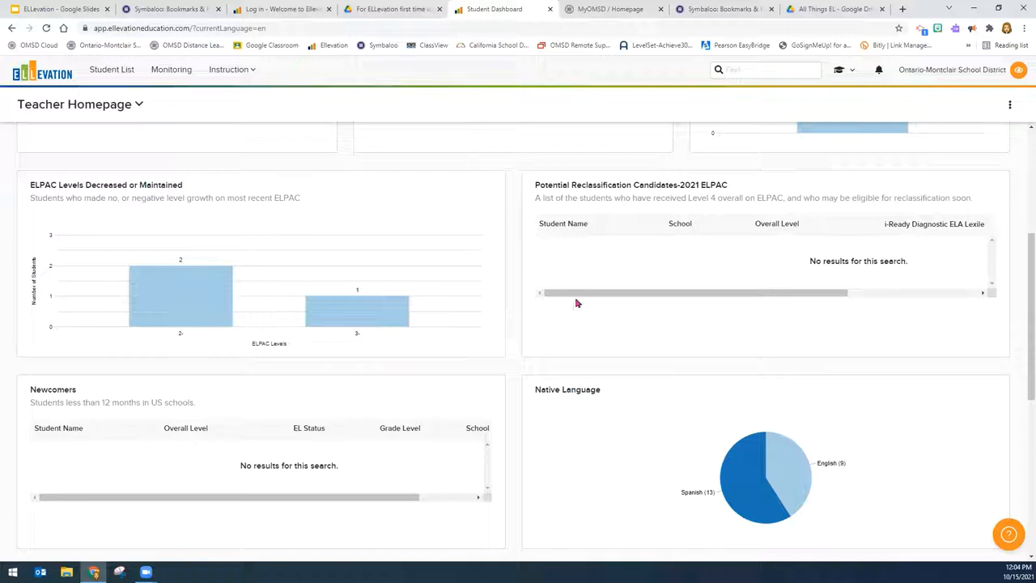
{"action": "mouse_move", "coordinate": [702, 213]}
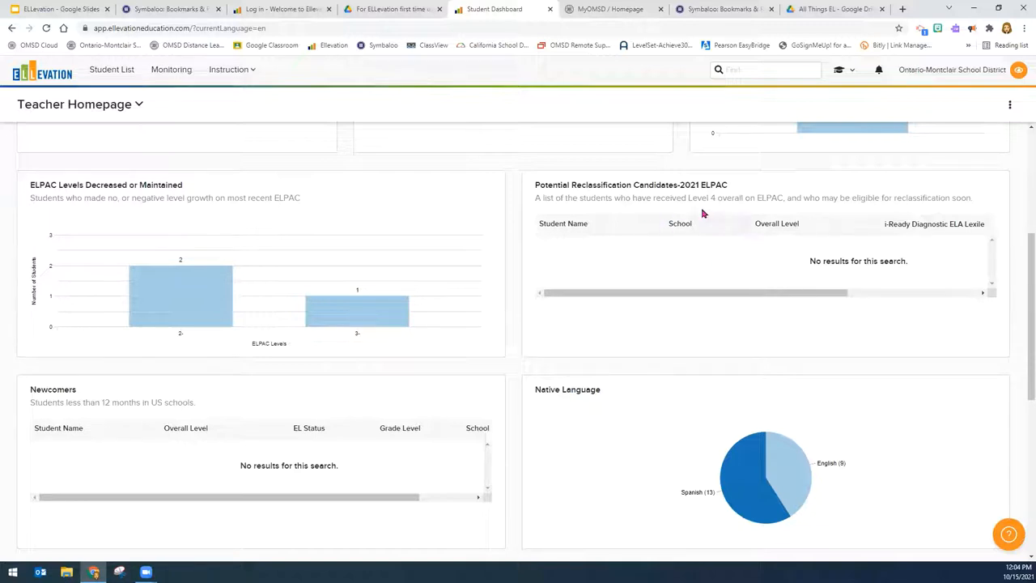
{"action": "double_click", "coordinate": [713, 197]}
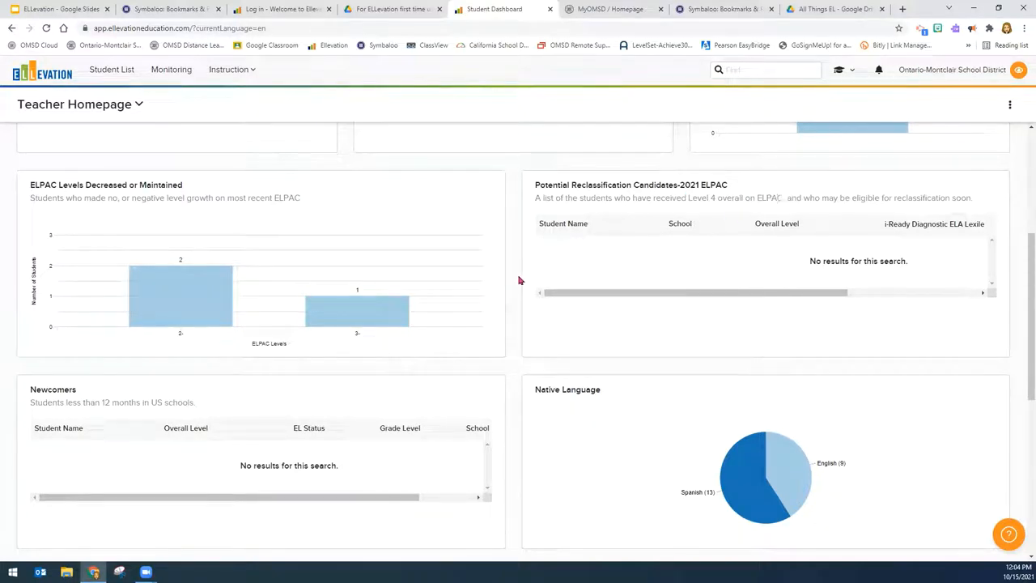
{"action": "scroll", "scroll_direction": "down", "scroll_amount": 3}
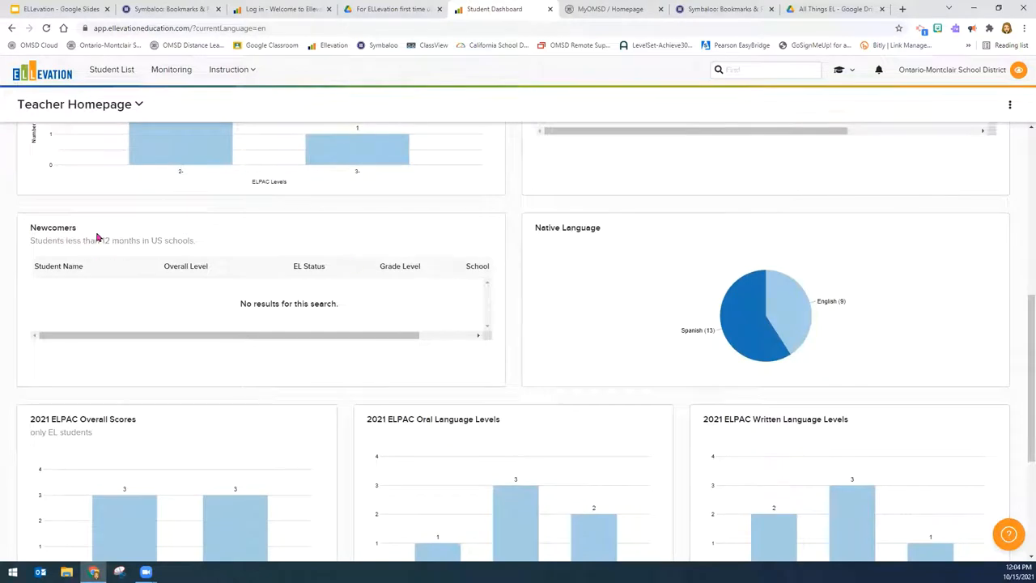
{"action": "mouse_move", "coordinate": [43, 241]}
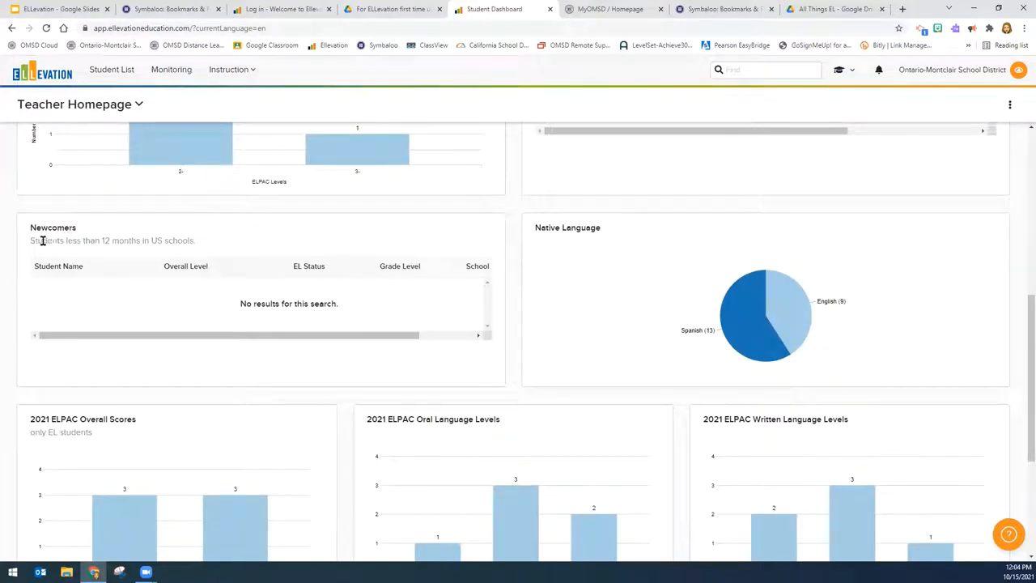
{"action": "left_click_drag", "start_coordinate": [30, 241], "coordinate": [162, 241]}
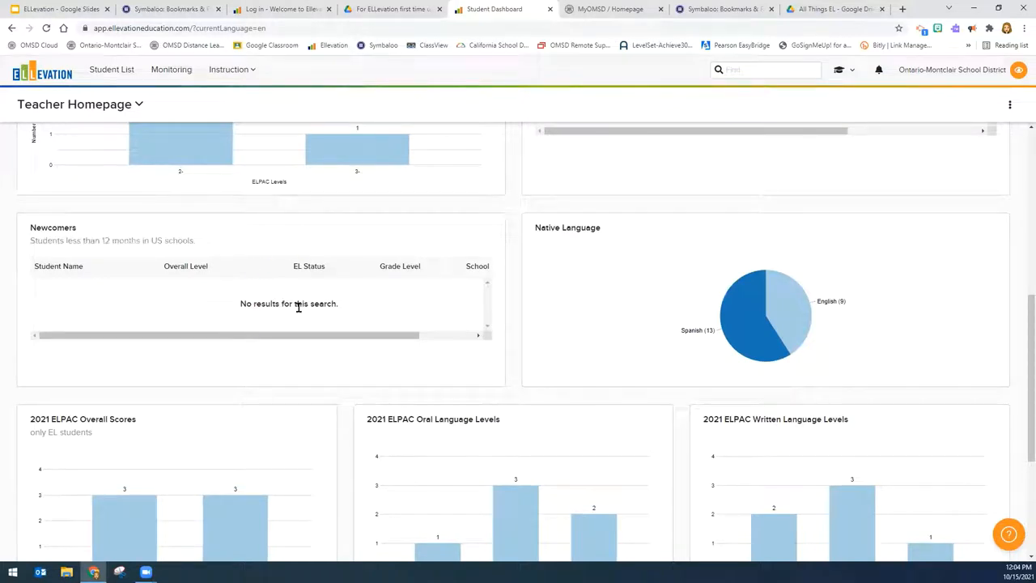
{"action": "mouse_move", "coordinate": [800, 362]}
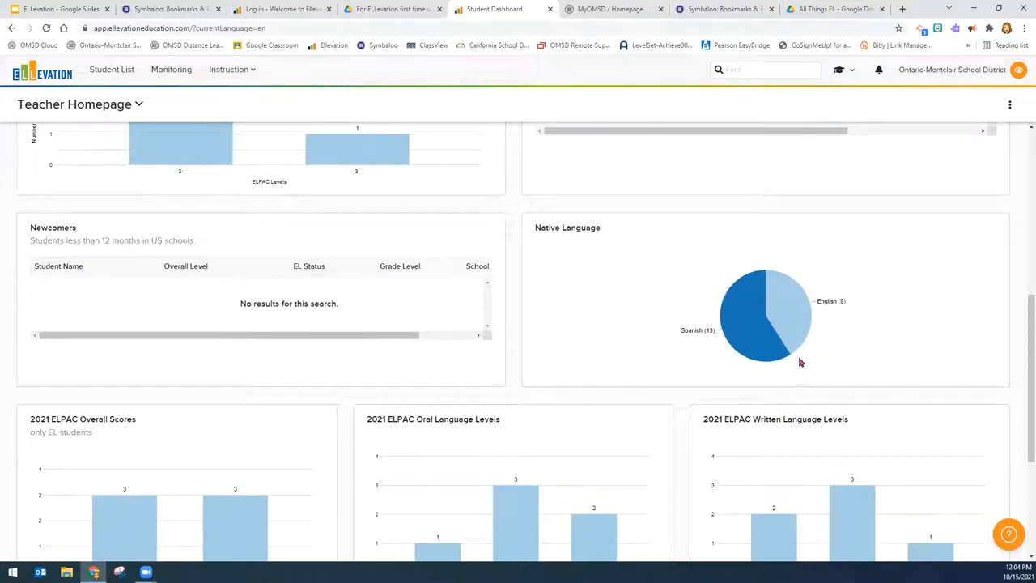
{"action": "mouse_move", "coordinate": [648, 358]}
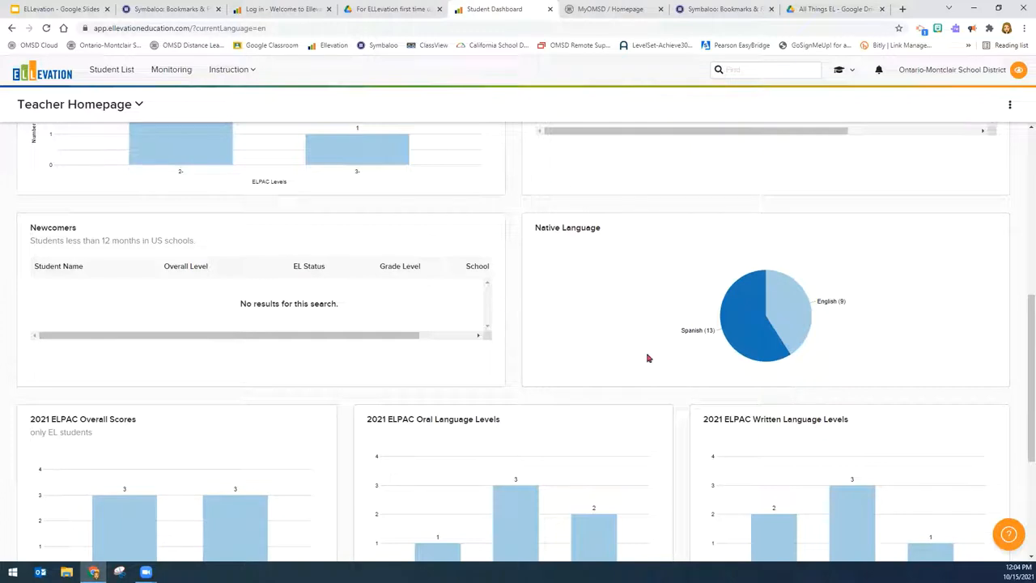
{"action": "mouse_move", "coordinate": [664, 340]}
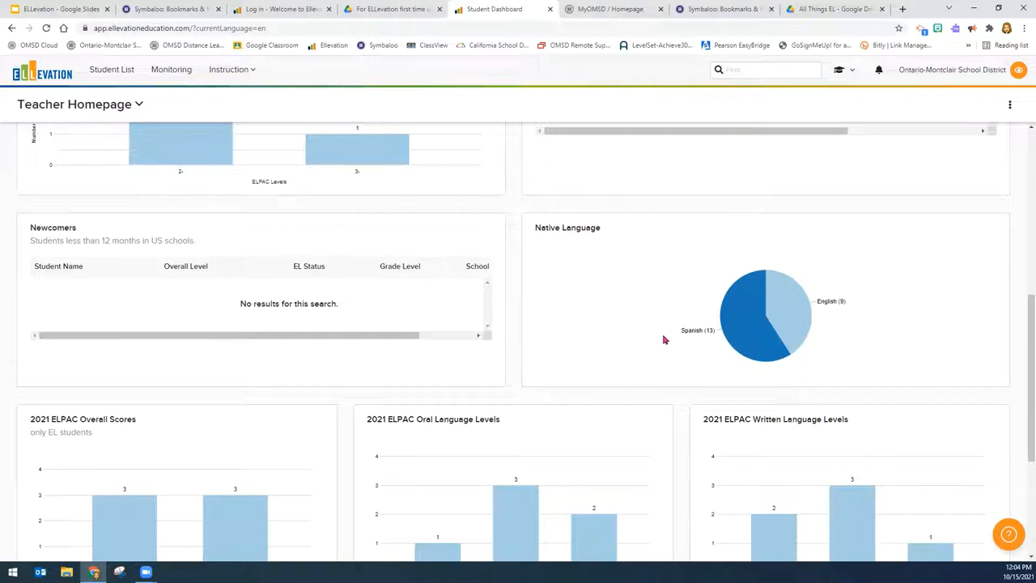
{"action": "mouse_move", "coordinate": [662, 341]}
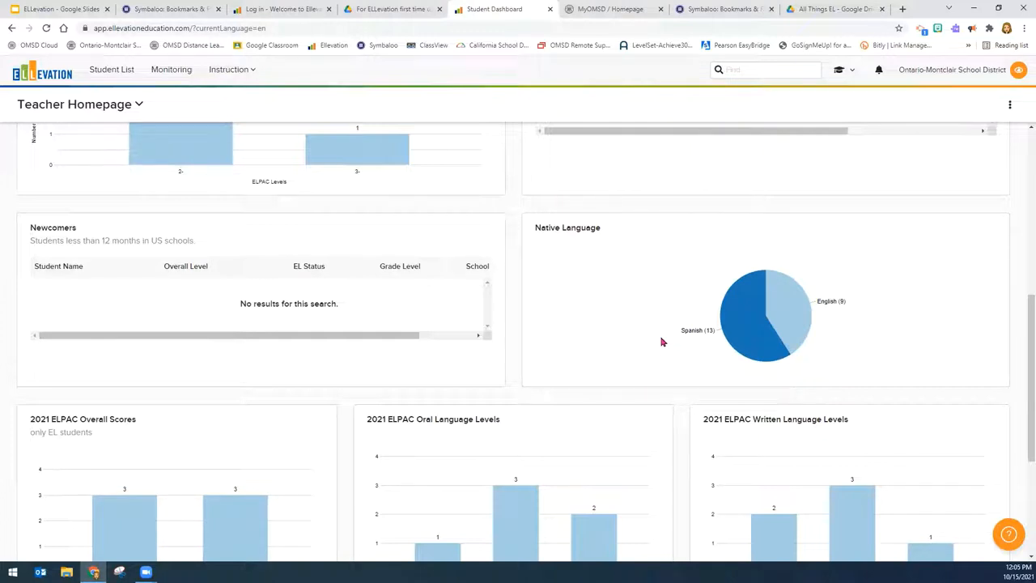
{"action": "scroll", "scroll_direction": "down", "scroll_amount": 3}
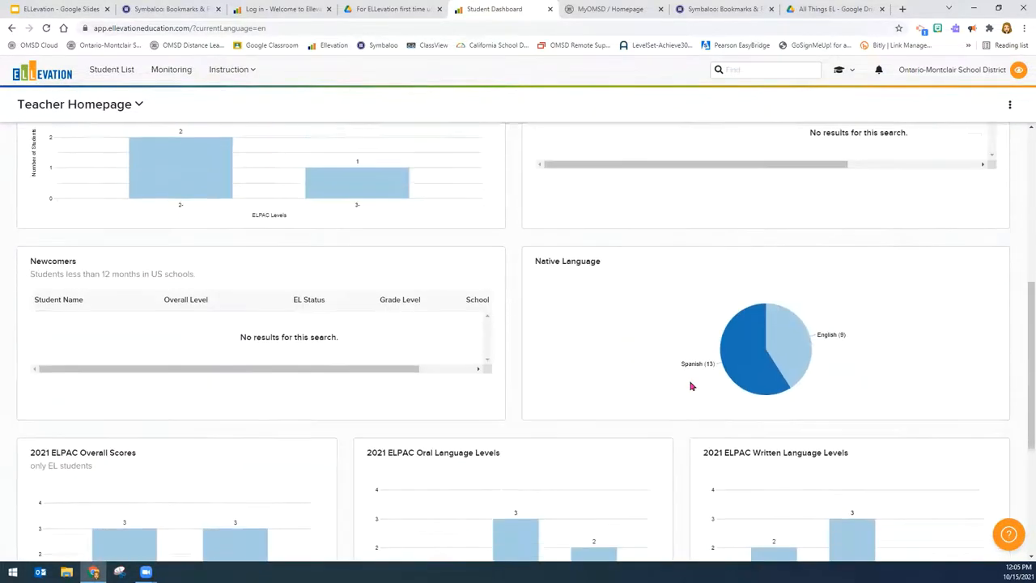
{"action": "scroll", "scroll_direction": "down", "scroll_amount": 3}
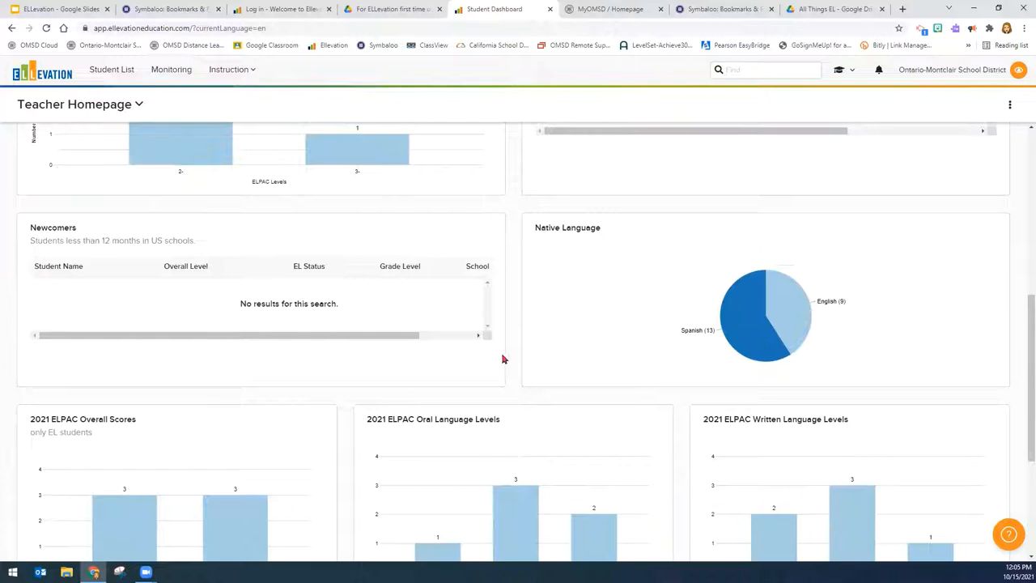
{"action": "mouse_move", "coordinate": [509, 361]}
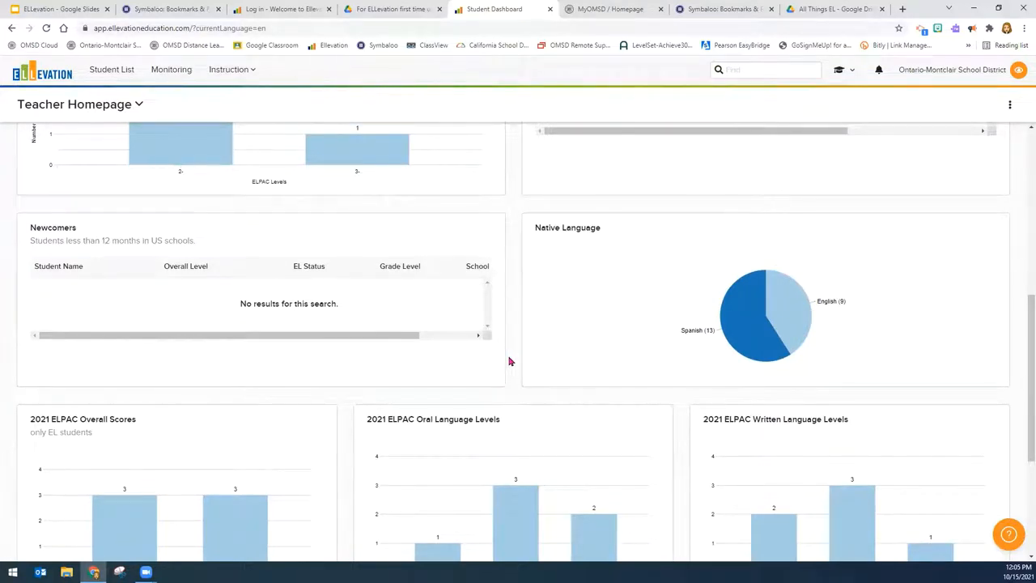
{"action": "scroll", "scroll_direction": "down", "scroll_amount": 3}
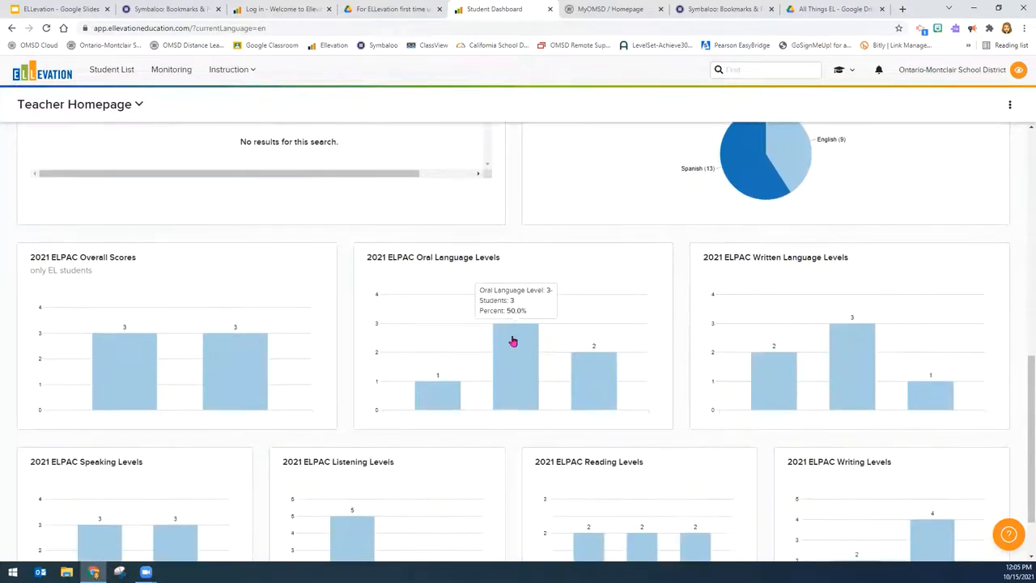
{"action": "scroll", "scroll_direction": "down", "scroll_amount": 3}
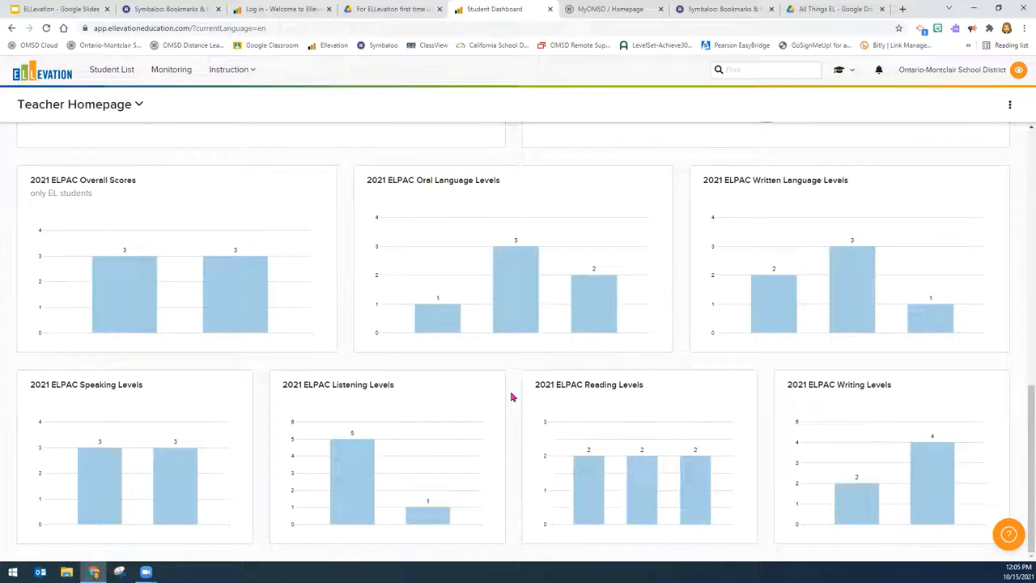
{"action": "mouse_move", "coordinate": [146, 193]}
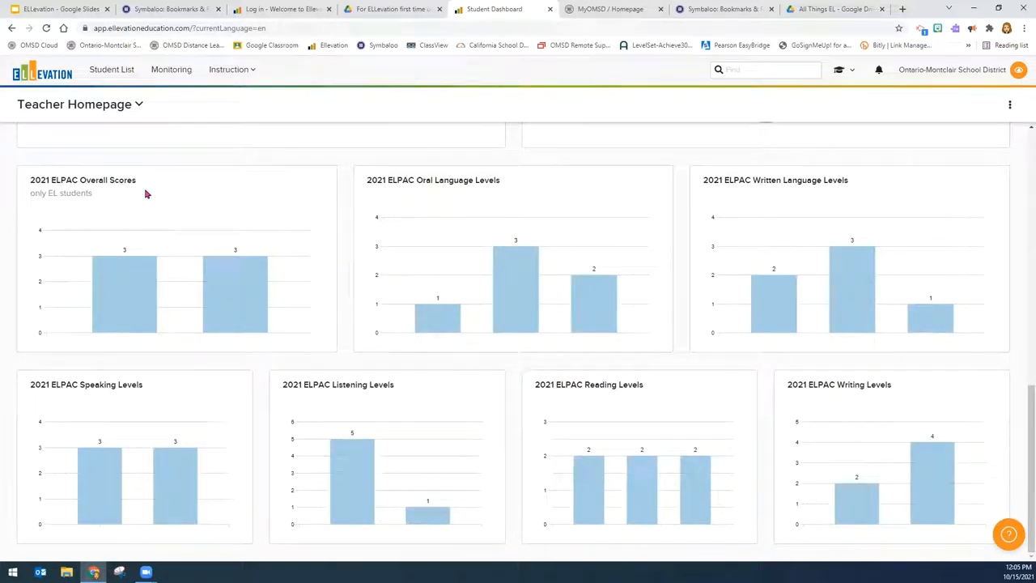
{"action": "mouse_move", "coordinate": [840, 204]}
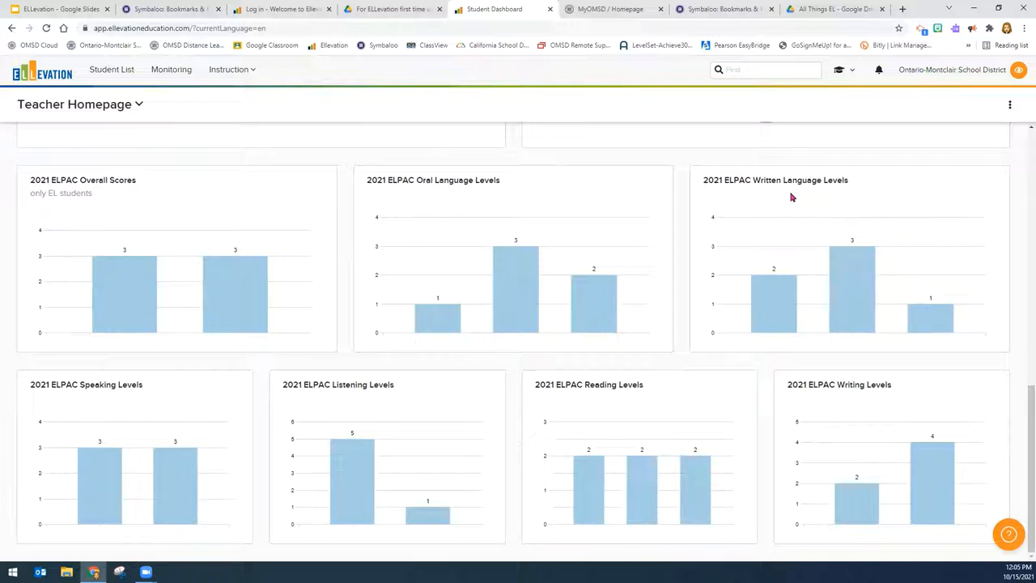
{"action": "mouse_move", "coordinate": [690, 230]}
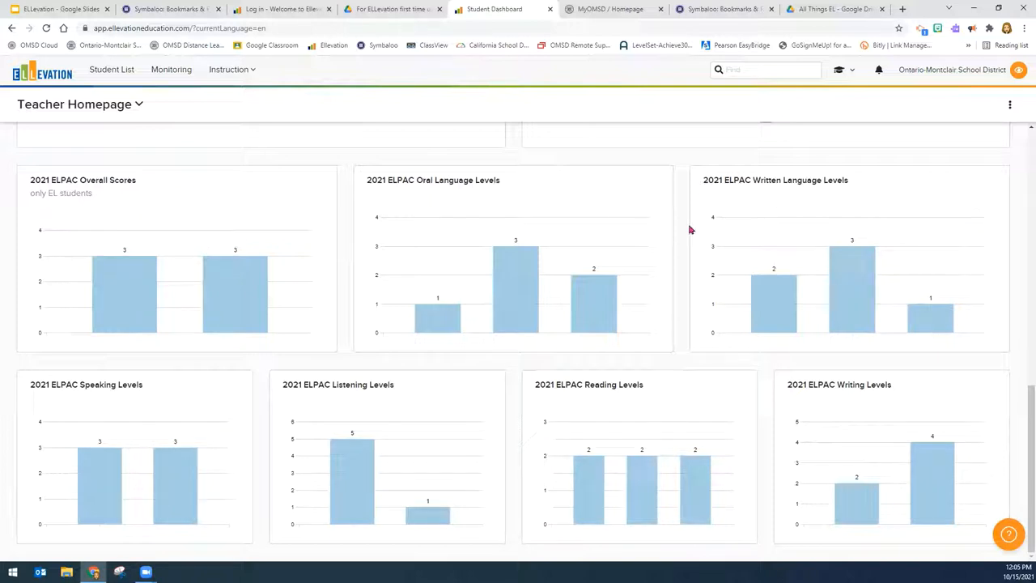
{"action": "mouse_move", "coordinate": [570, 245]}
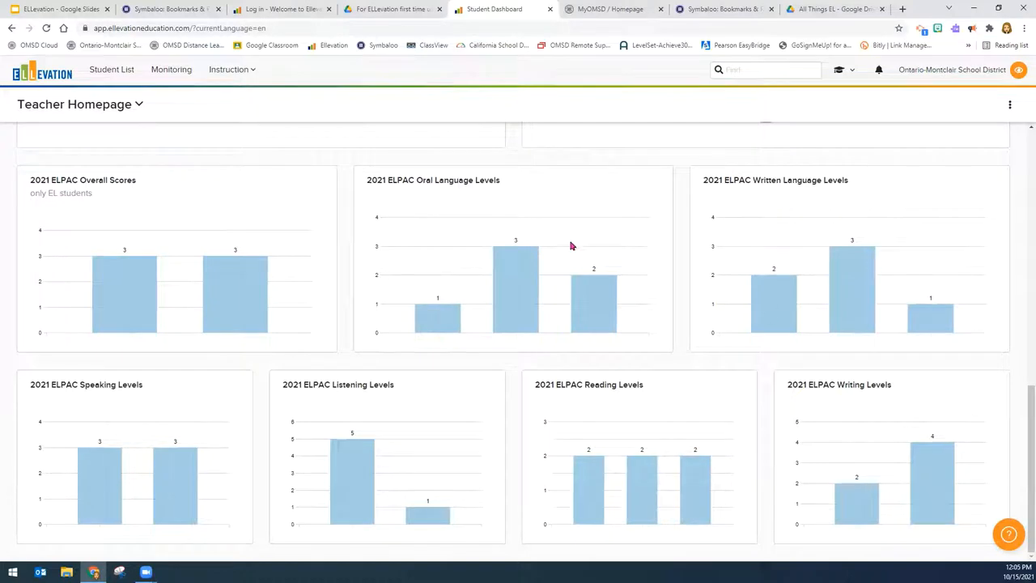
{"action": "mouse_move", "coordinate": [135, 161]}
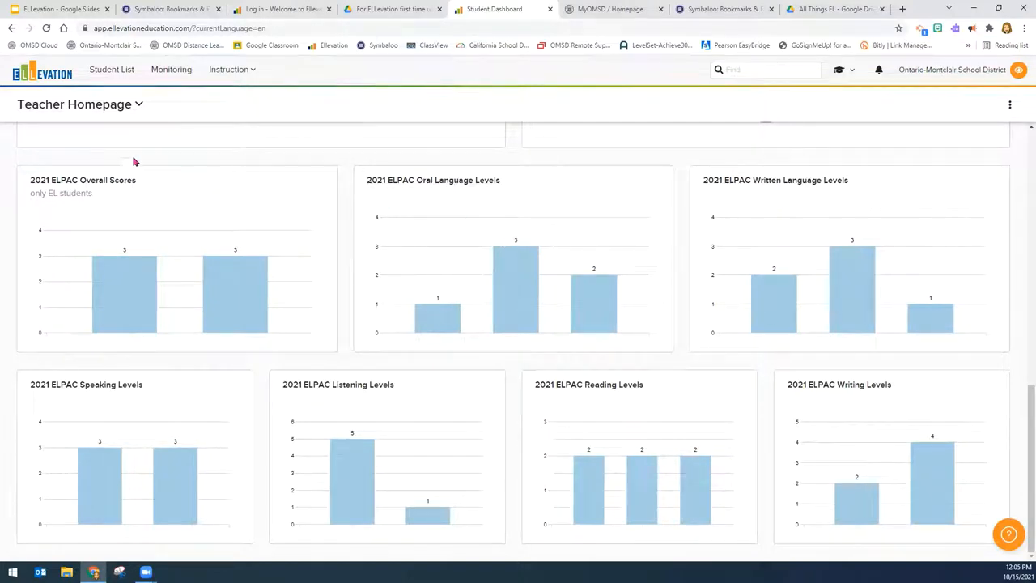
{"action": "mouse_move", "coordinate": [389, 504]}
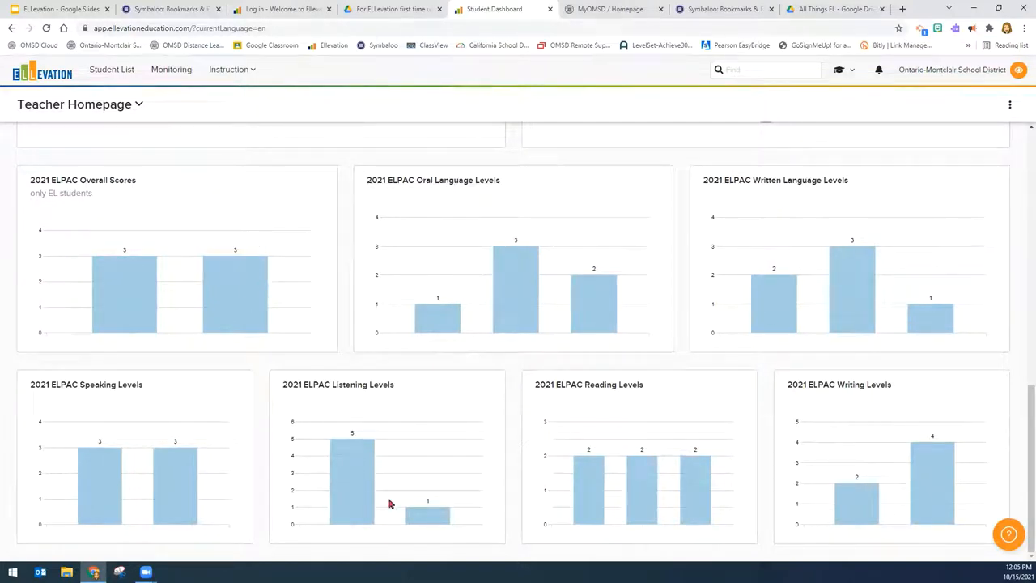
{"action": "mouse_move", "coordinate": [472, 295]}
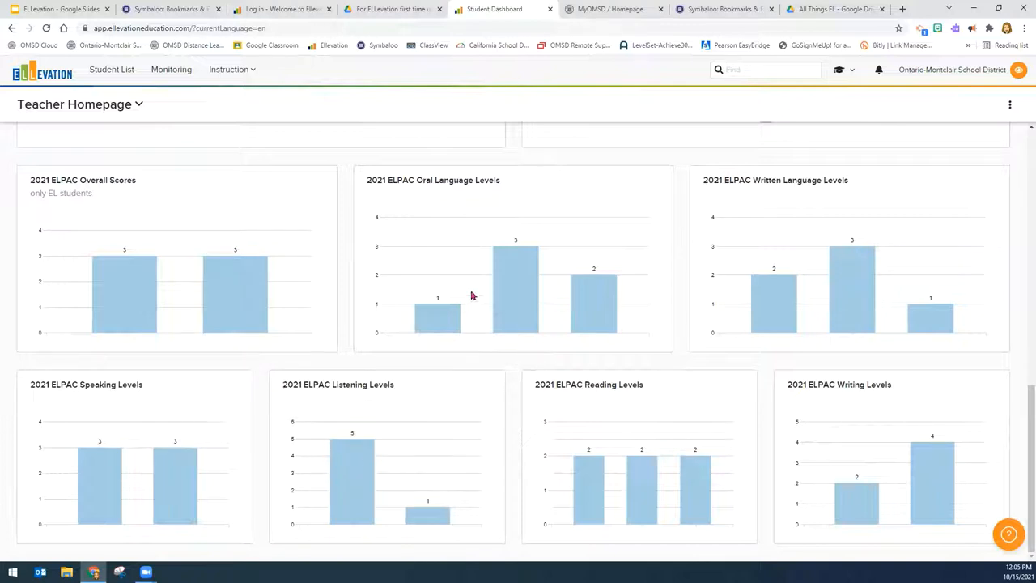
{"action": "mouse_move", "coordinate": [685, 436]}
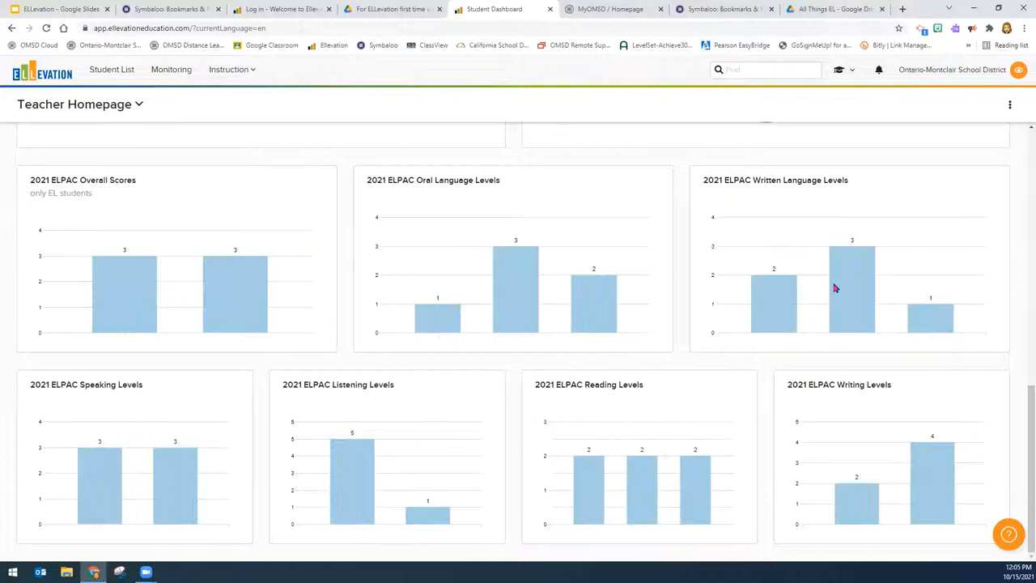
{"action": "mouse_move", "coordinate": [1004, 385]}
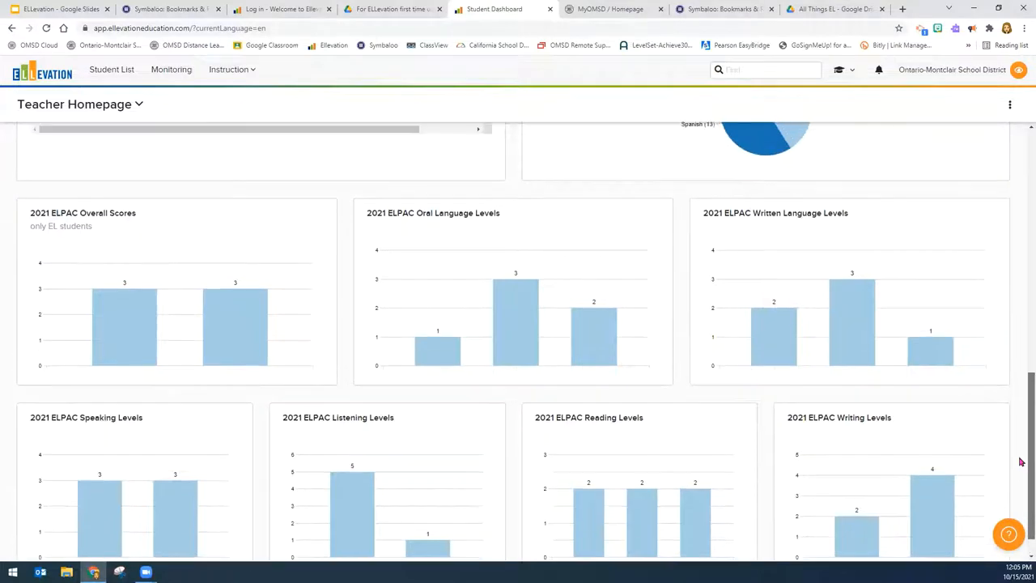
{"action": "scroll", "scroll_direction": "down", "scroll_amount": 3}
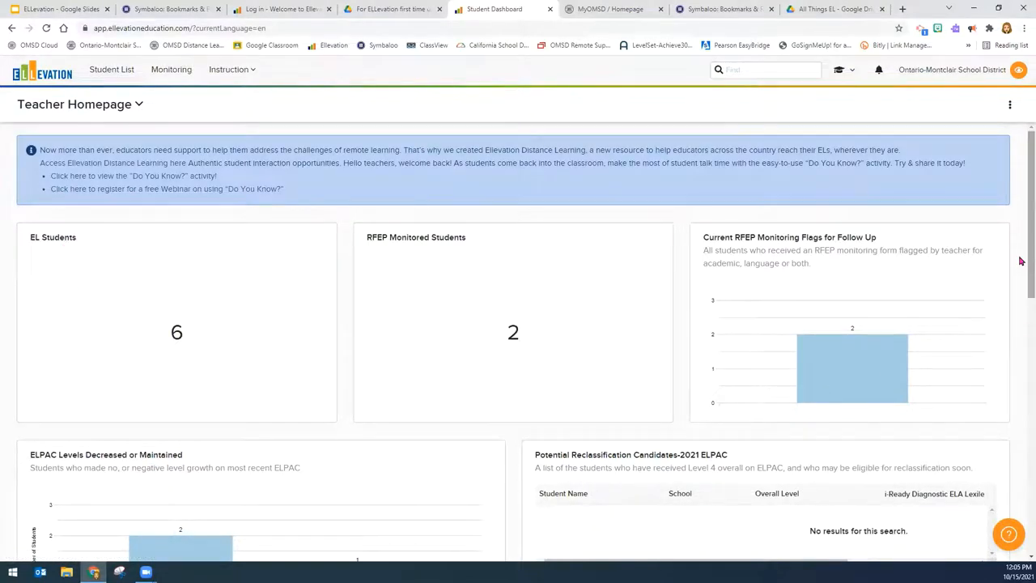
{"action": "scroll", "scroll_direction": "down", "scroll_amount": 3}
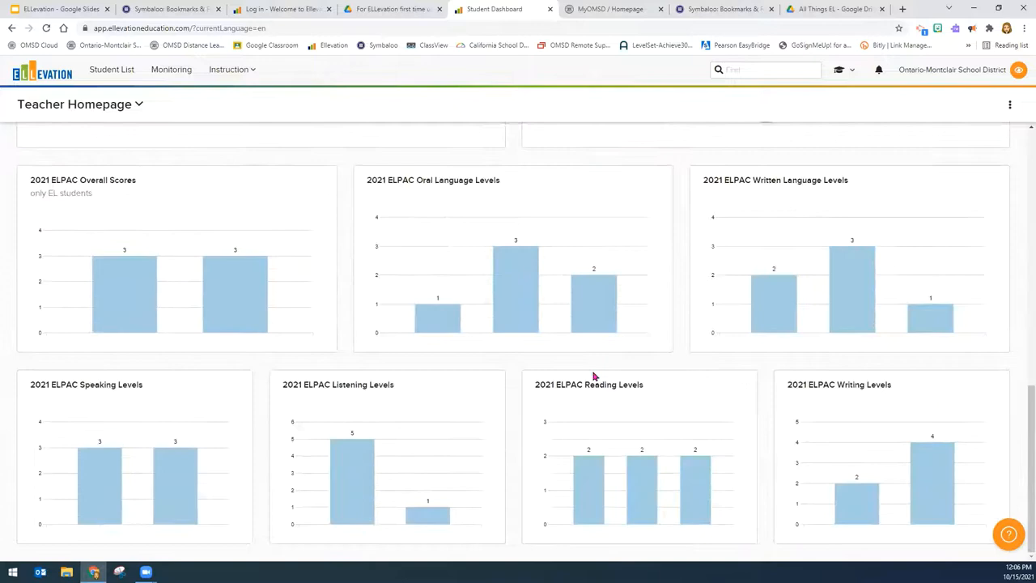
{"action": "mouse_move", "coordinate": [759, 200]}
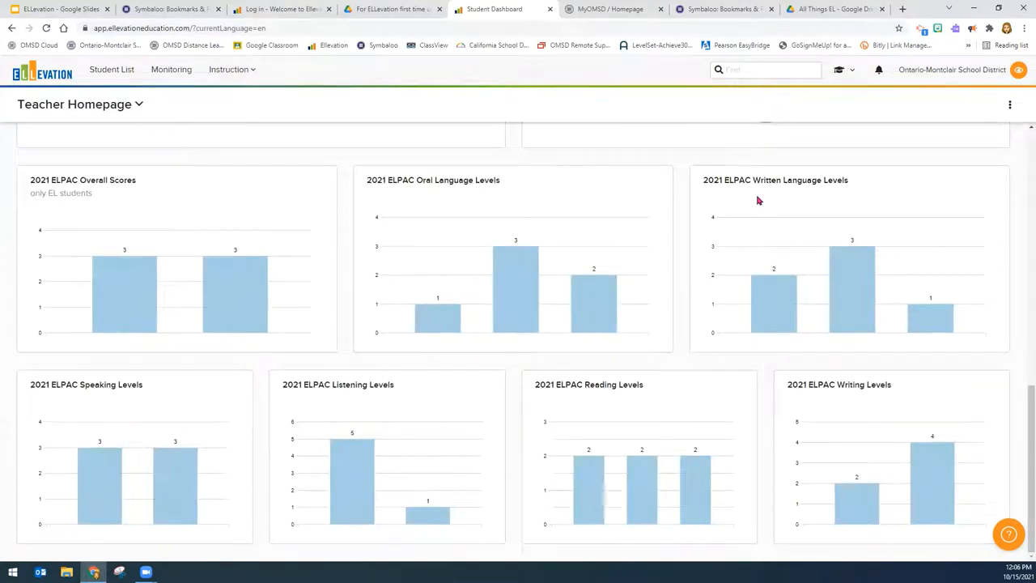
{"action": "scroll", "scroll_direction": "down", "scroll_amount": 3}
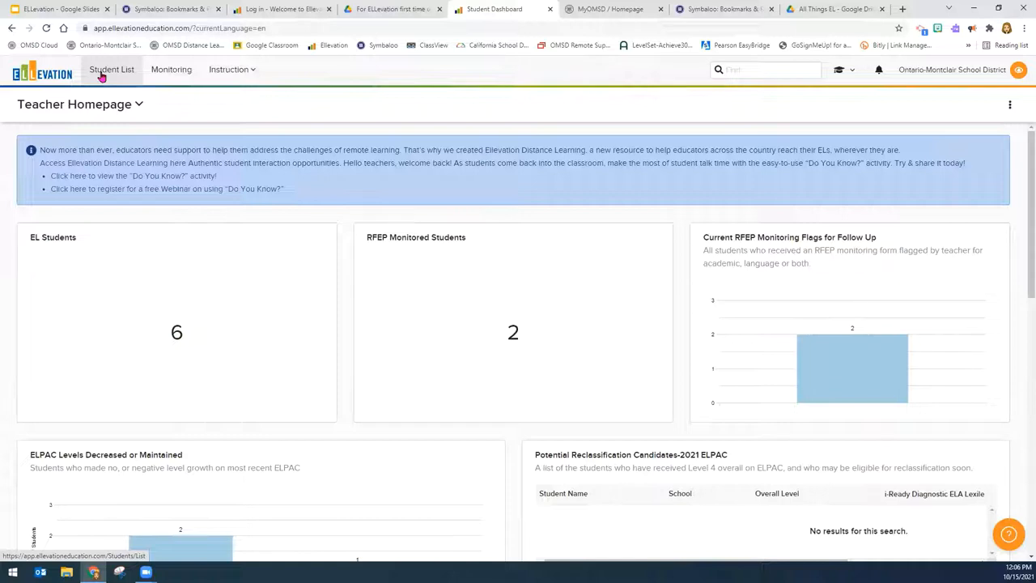
{"action": "mouse_move", "coordinate": [105, 77]}
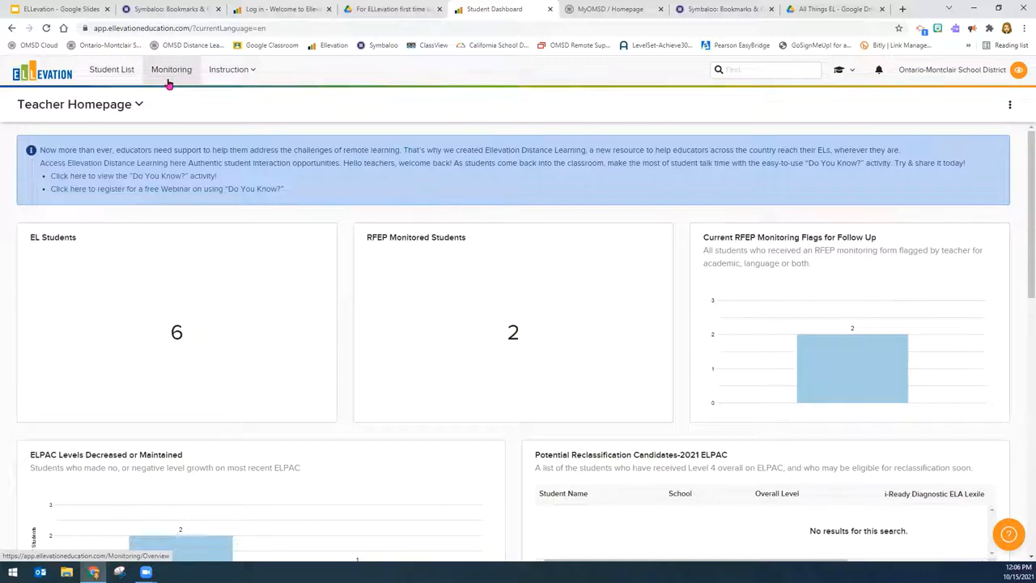
{"action": "mouse_move", "coordinate": [170, 85]}
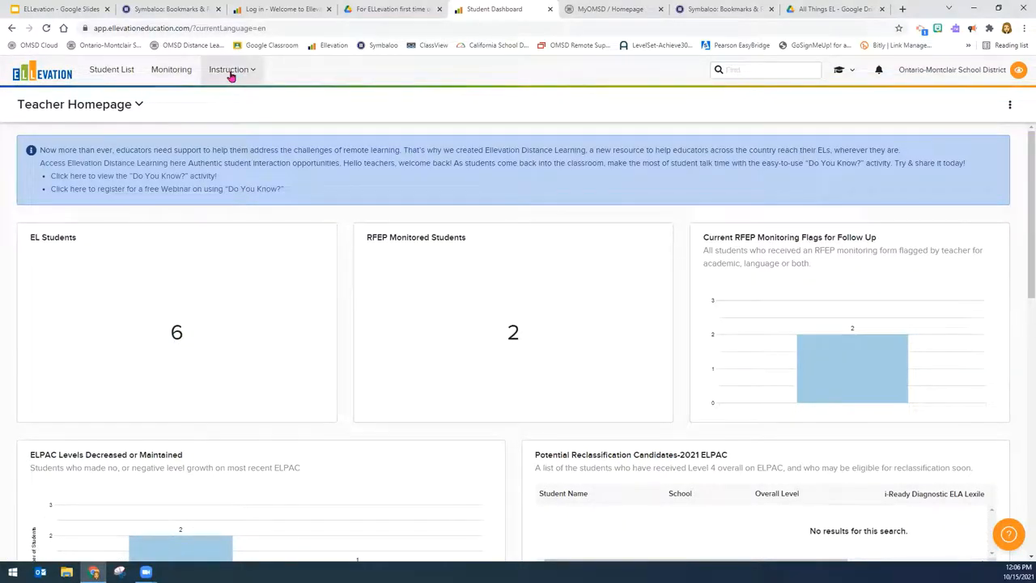
Step: Go to Browse Activities from the Instruction menu and reopen that menu
{"action": "left_click", "coordinate": [229, 69]}
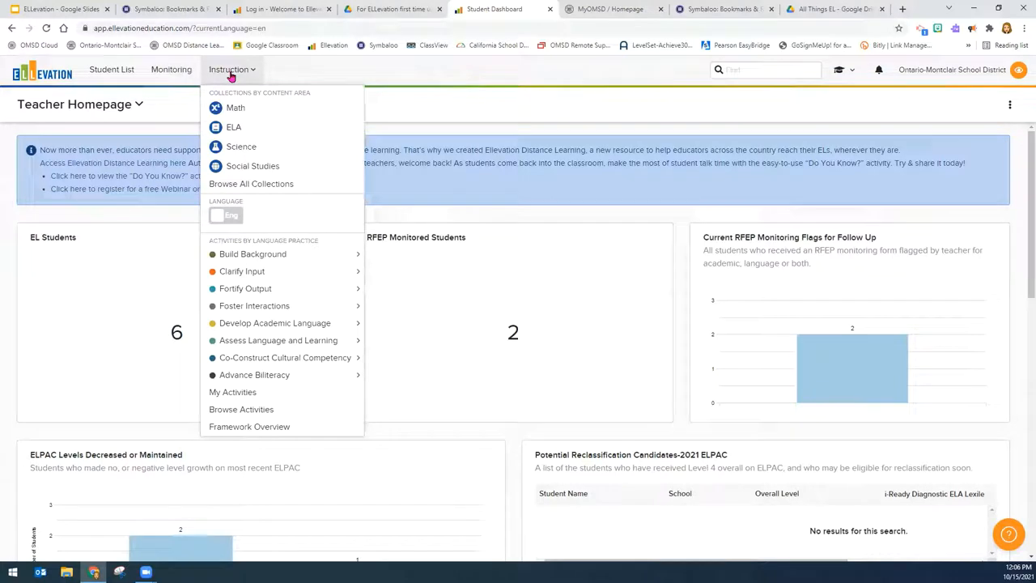
{"action": "mouse_move", "coordinate": [241, 409]}
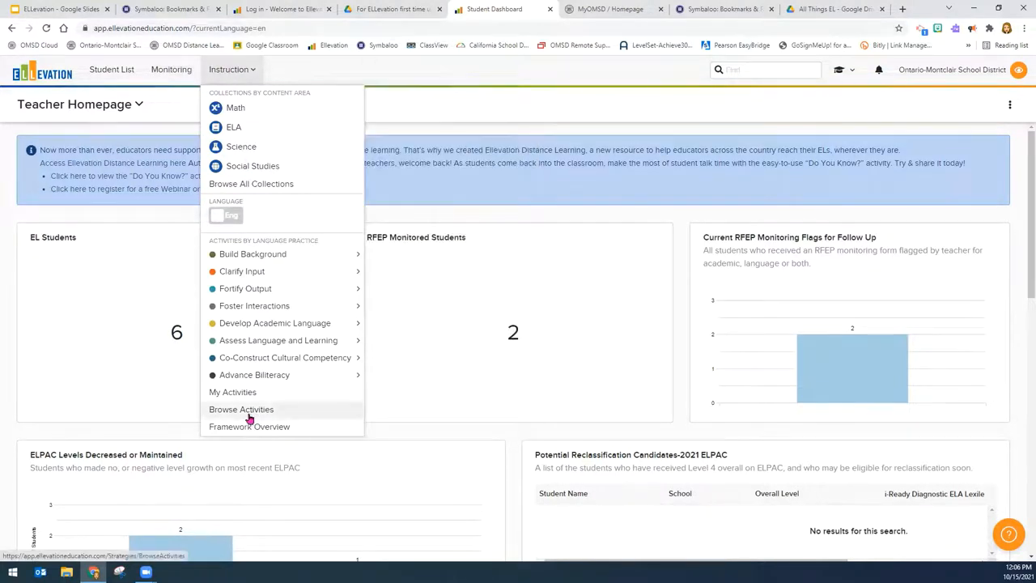
{"action": "left_click", "coordinate": [241, 409]}
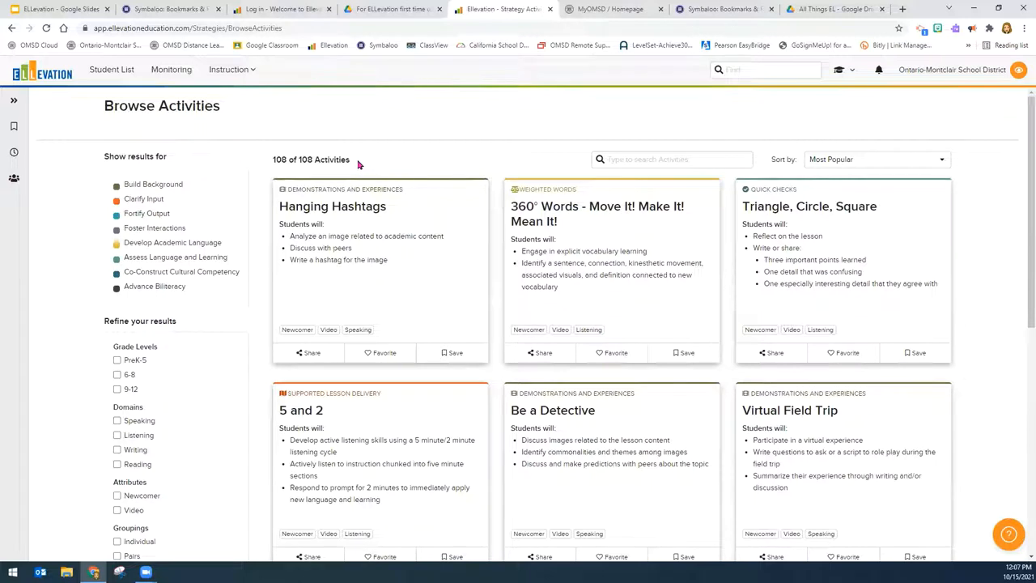
{"action": "mouse_move", "coordinate": [230, 69]}
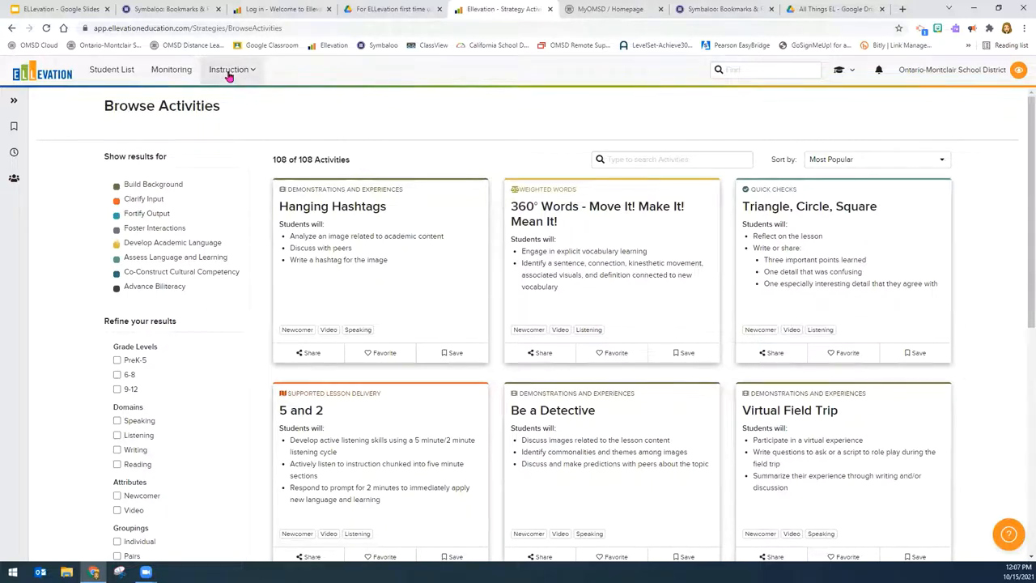
{"action": "left_click", "coordinate": [230, 69]}
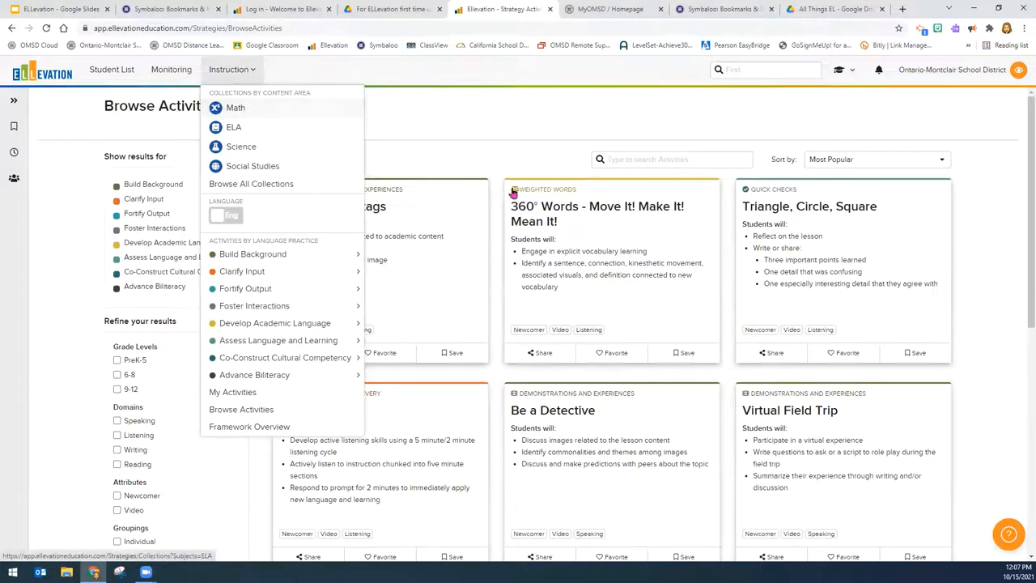
{"action": "mouse_move", "coordinate": [259, 132]}
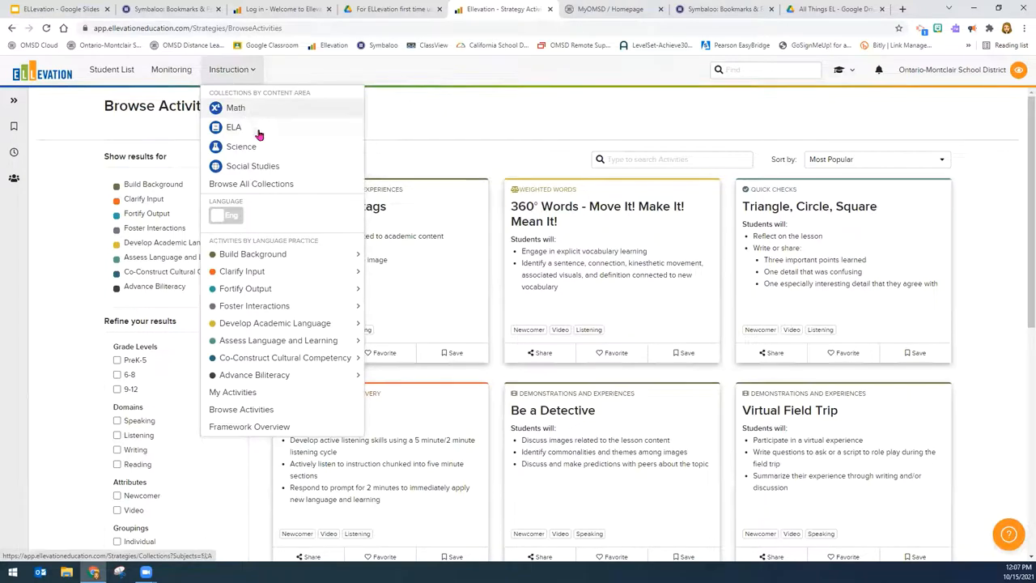
{"action": "mouse_move", "coordinate": [252, 254]}
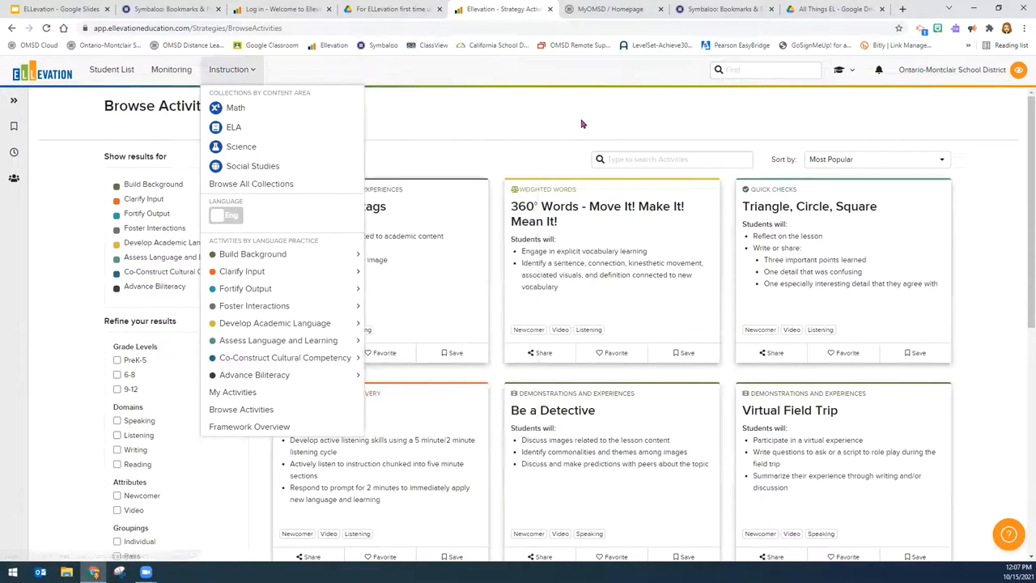
Step: Filter activities to PreK-5 grades and the Listening domain, then clear all filters
{"action": "left_click", "coordinate": [580, 123]}
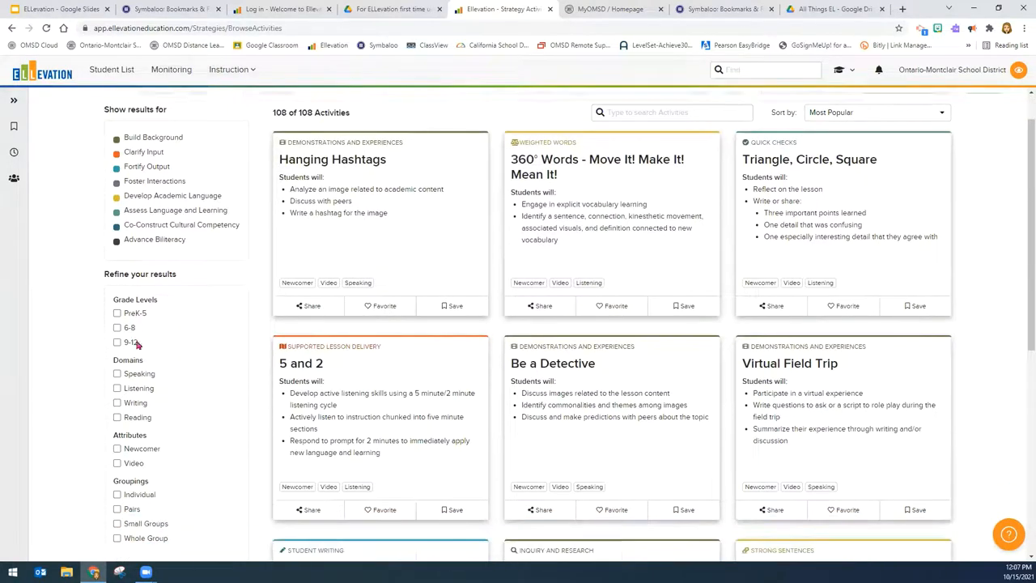
{"action": "left_click", "coordinate": [117, 313]}
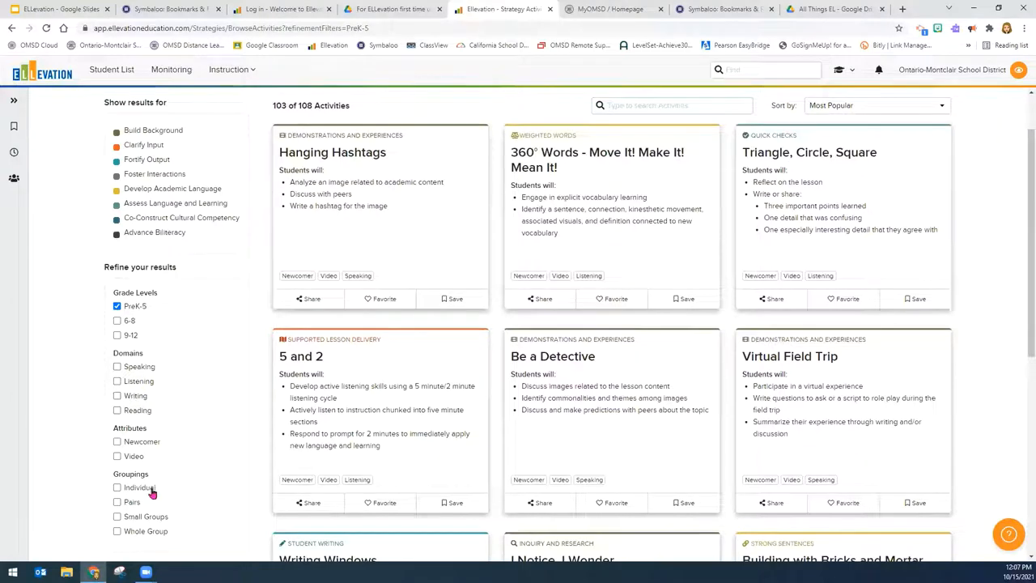
{"action": "scroll", "scroll_direction": "down", "scroll_amount": 3}
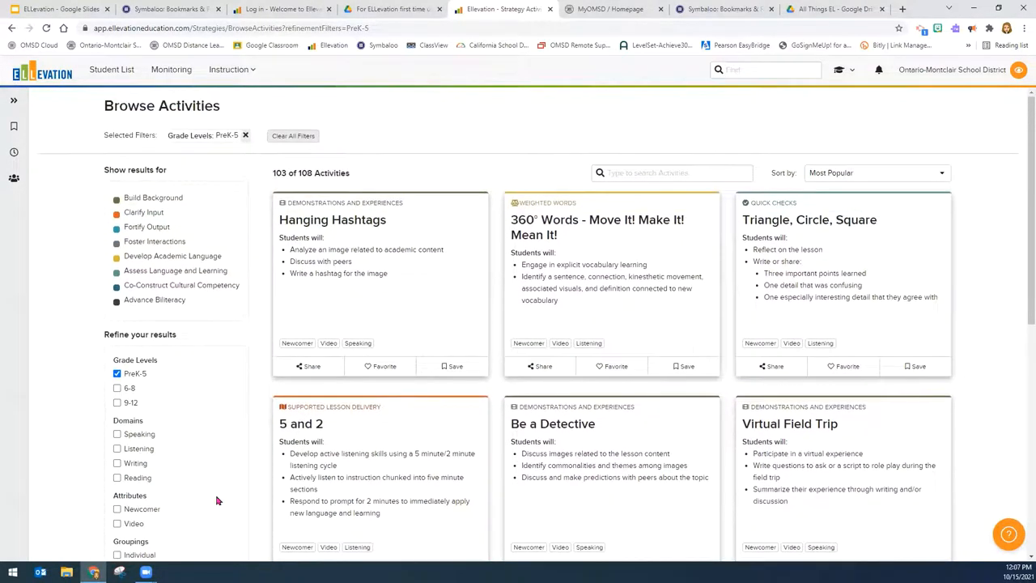
{"action": "mouse_move", "coordinate": [113, 472]}
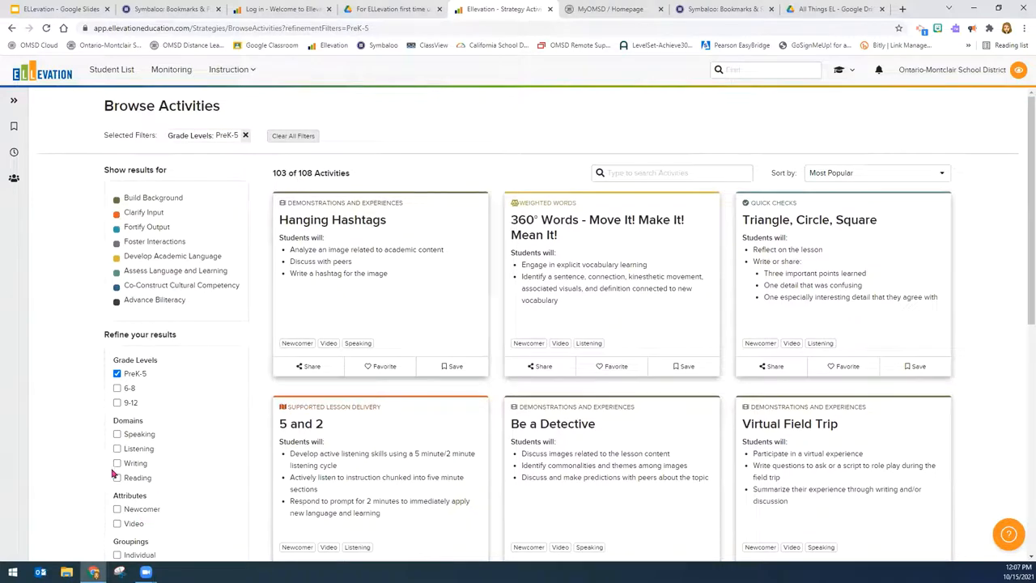
{"action": "left_click", "coordinate": [117, 449]}
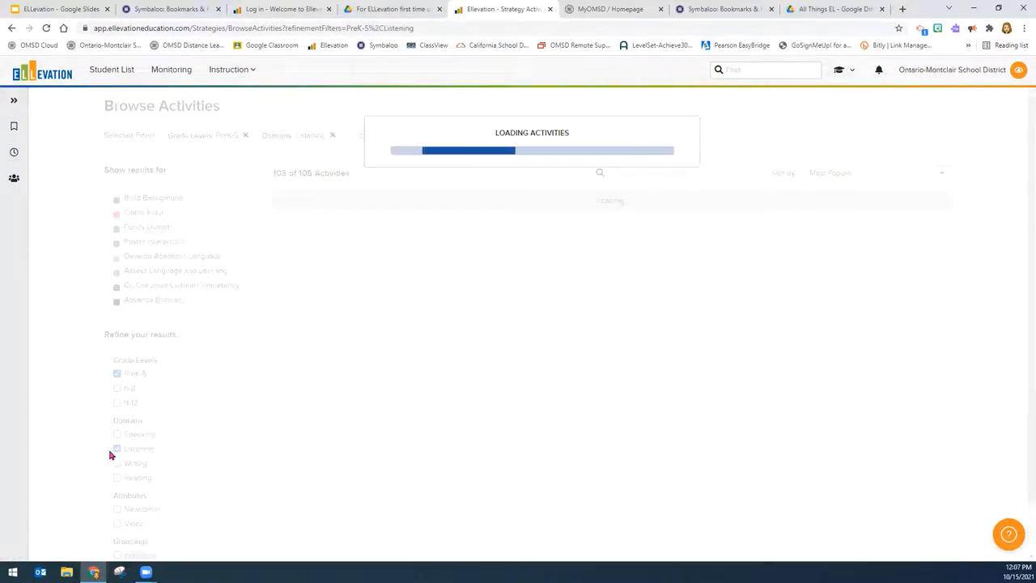
{"action": "left_click", "coordinate": [117, 449]}
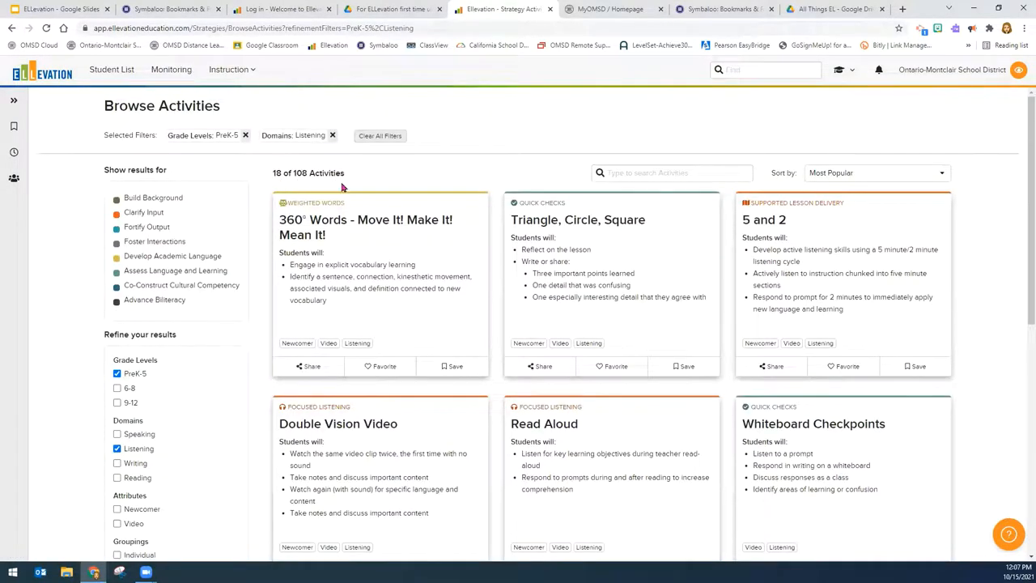
{"action": "left_click", "coordinate": [379, 135]}
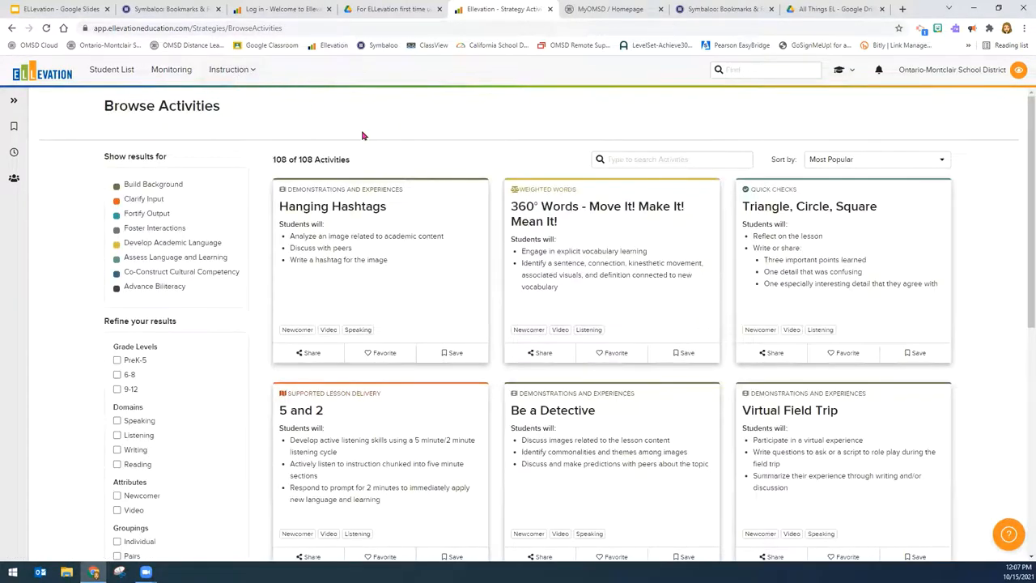
{"action": "left_click", "coordinate": [232, 69]}
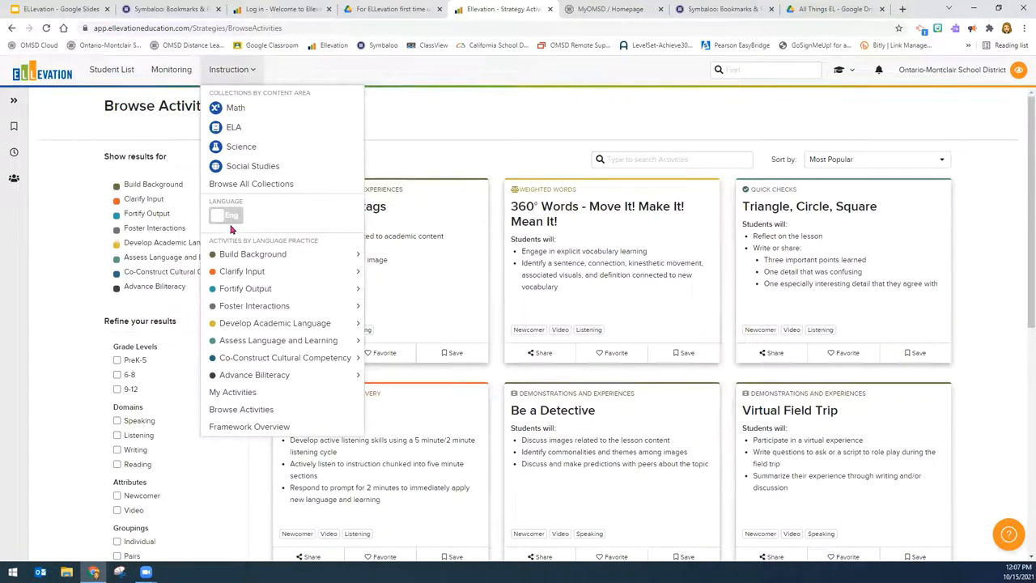
{"action": "left_click", "coordinate": [225, 215]}
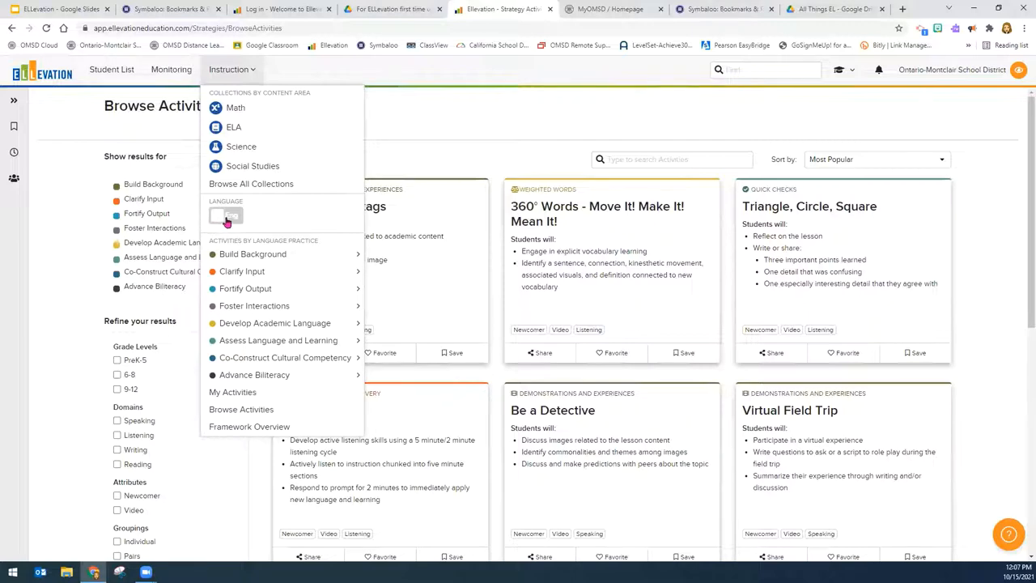
{"action": "left_click", "coordinate": [234, 216]}
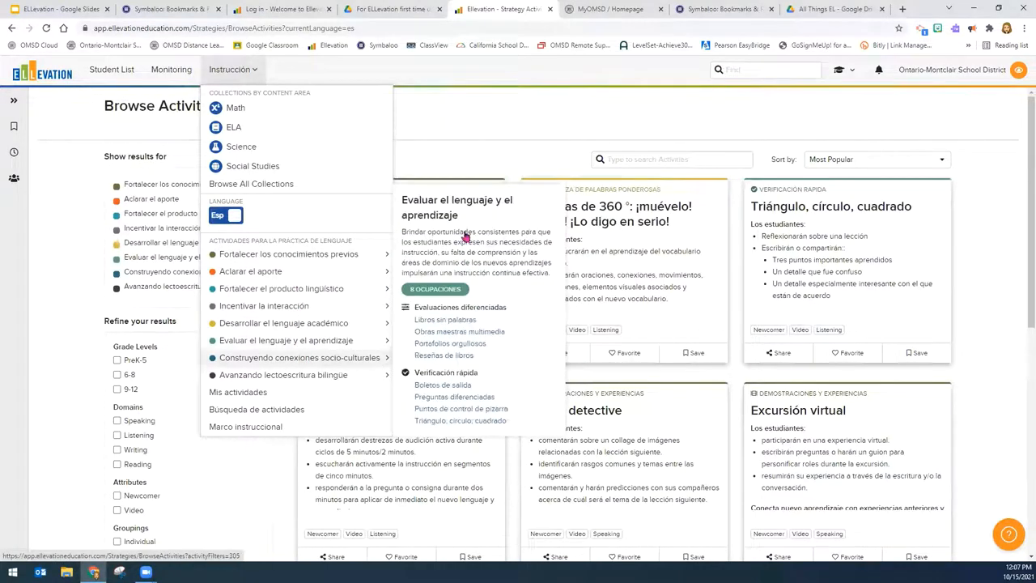
{"action": "left_click", "coordinate": [232, 69]}
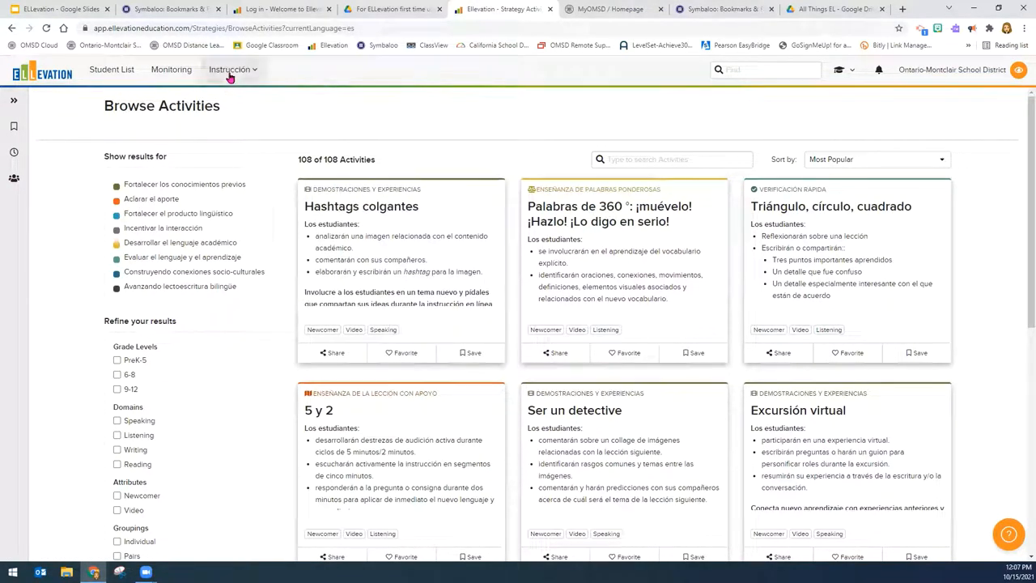
{"action": "left_click", "coordinate": [229, 69]}
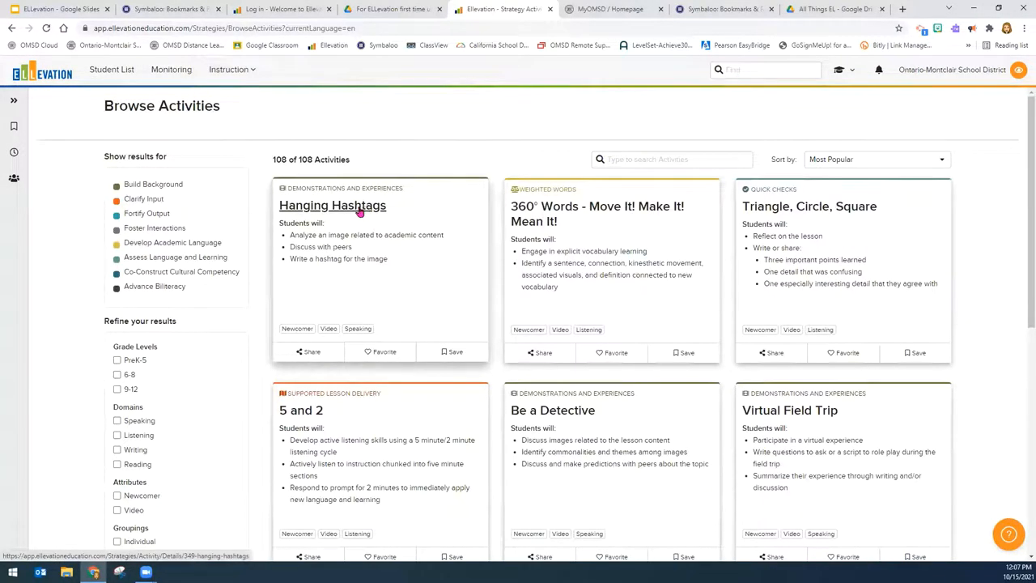
Step: Open the Hanging Hashtags activity and view its overview, then its Examples
{"action": "left_click", "coordinate": [332, 205]}
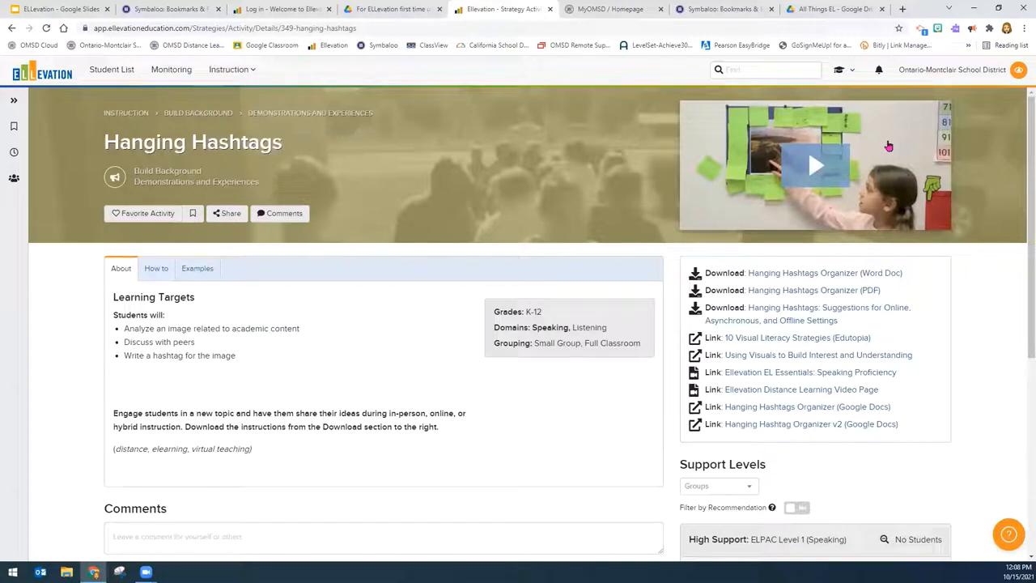
{"action": "mouse_move", "coordinate": [862, 154]}
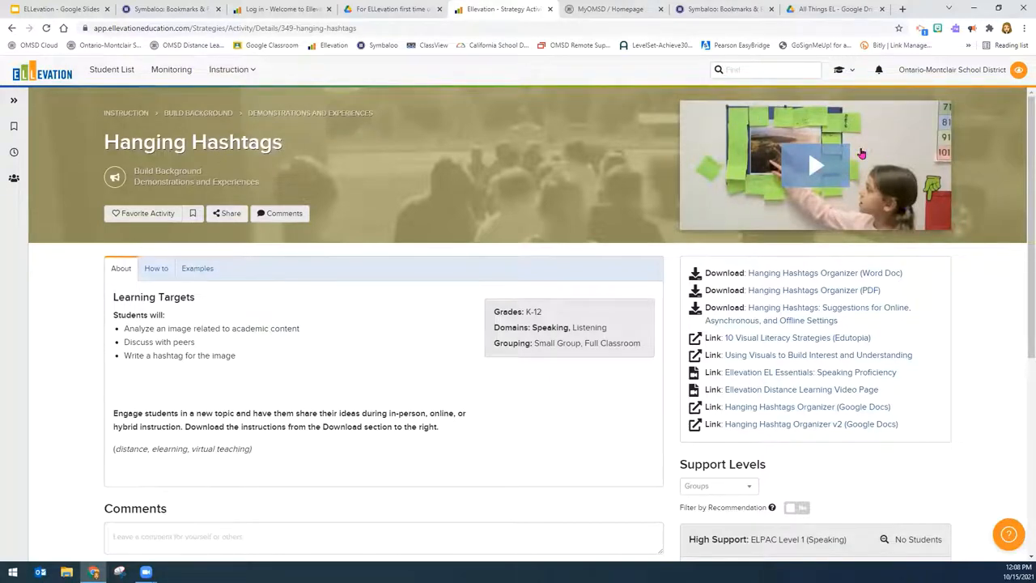
{"action": "mouse_move", "coordinate": [785, 326]}
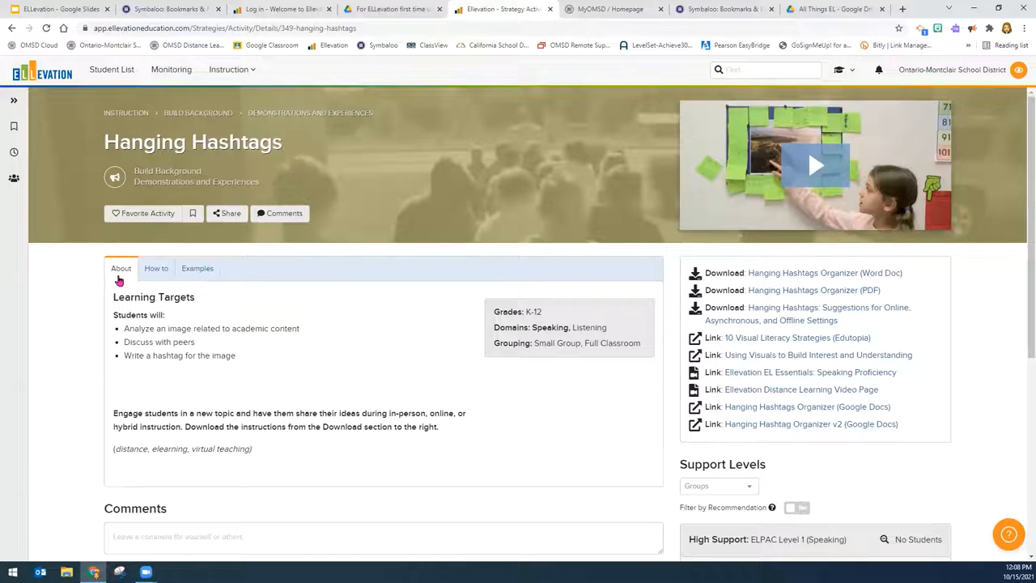
{"action": "left_click", "coordinate": [156, 268]}
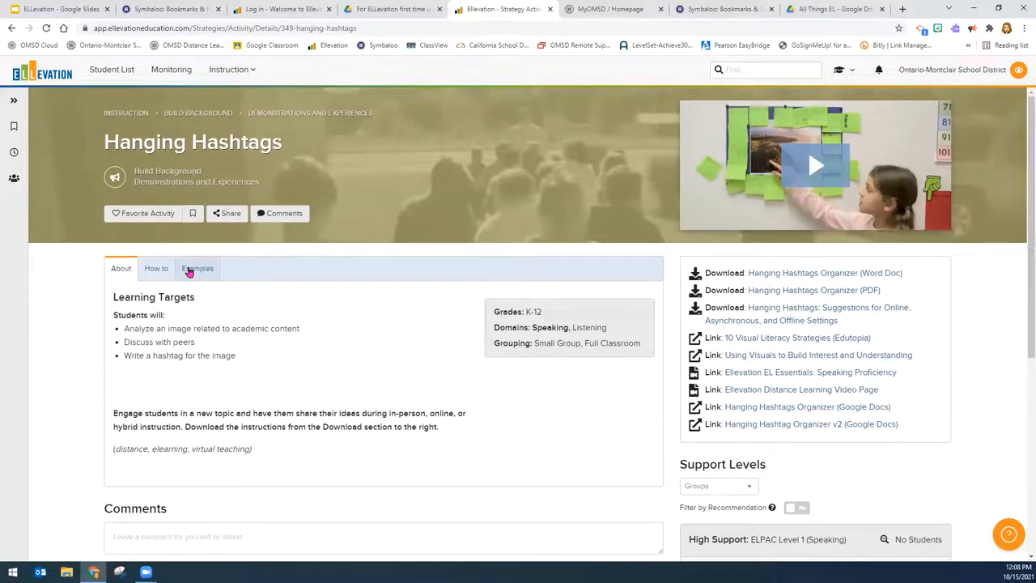
{"action": "left_click", "coordinate": [197, 268]}
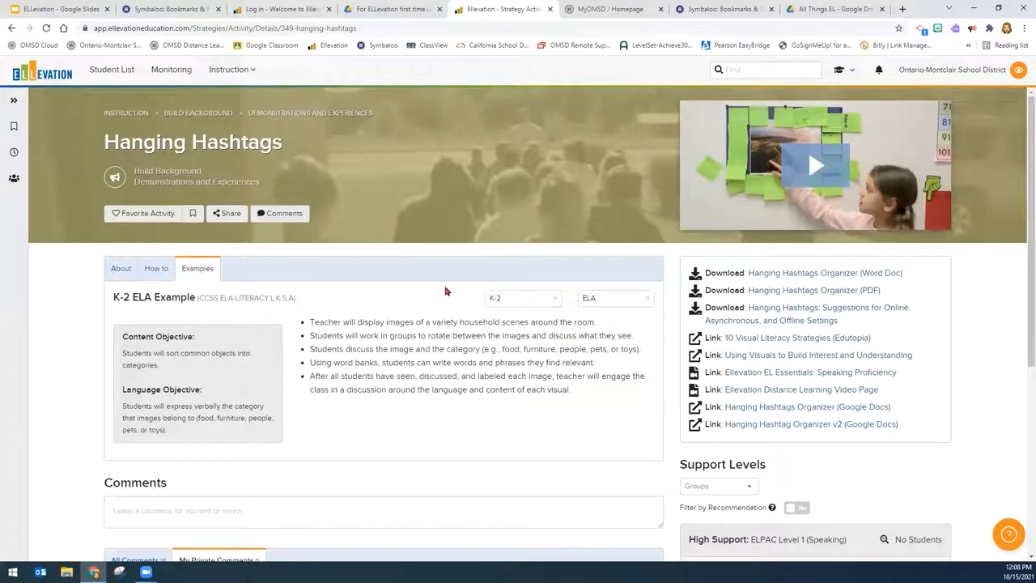
Step: Set the example grade band to 6-8 and subject to Math
{"action": "left_click", "coordinate": [522, 298]}
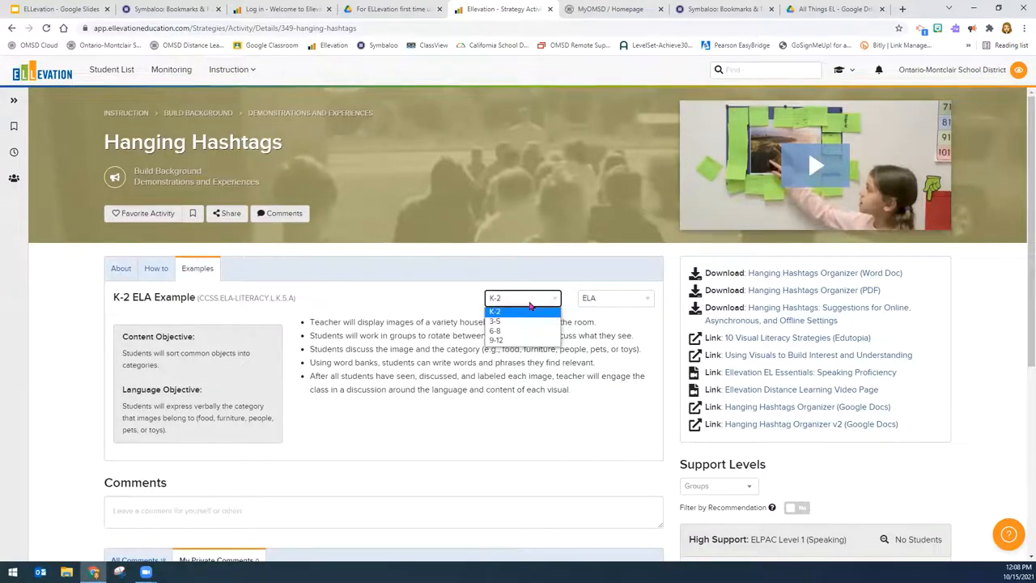
{"action": "left_click", "coordinate": [495, 330]}
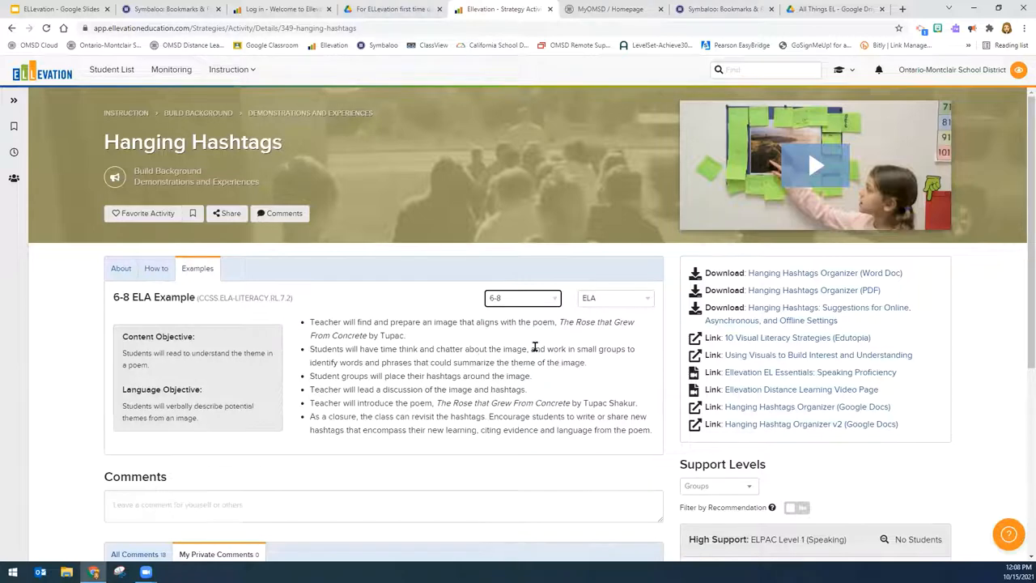
{"action": "left_click", "coordinate": [615, 298]}
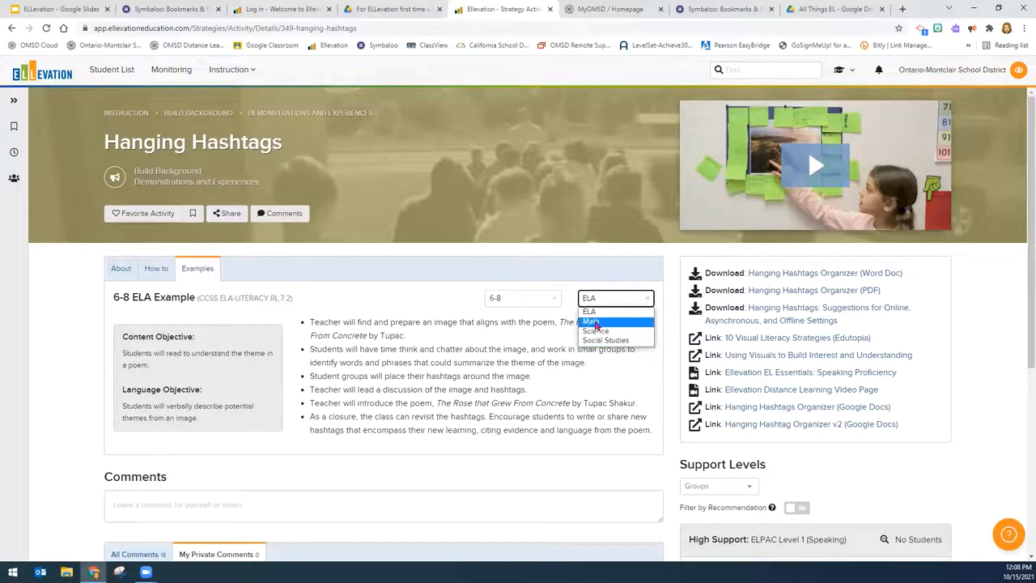
{"action": "left_click", "coordinate": [592, 320]}
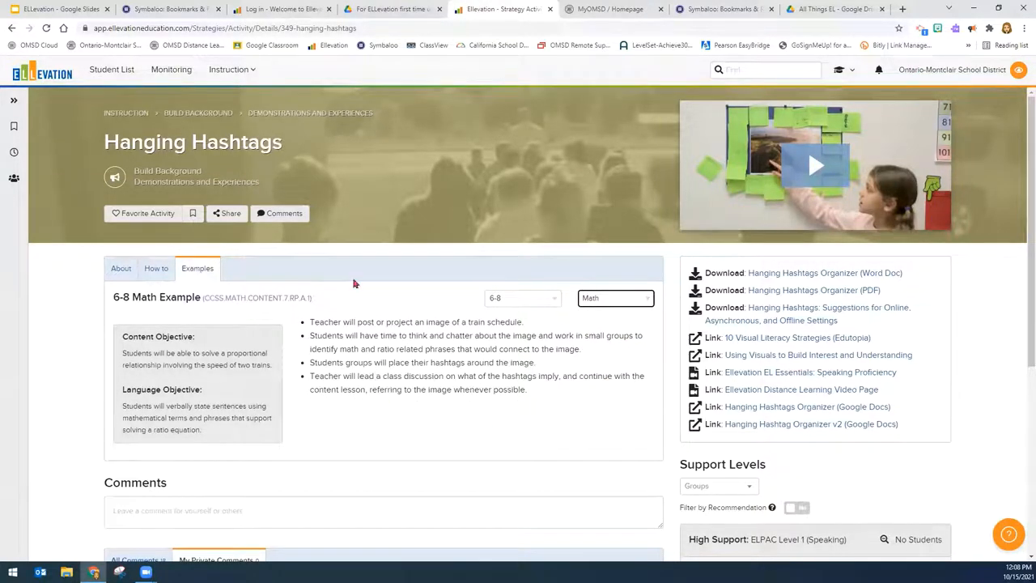
{"action": "mouse_move", "coordinate": [462, 408]}
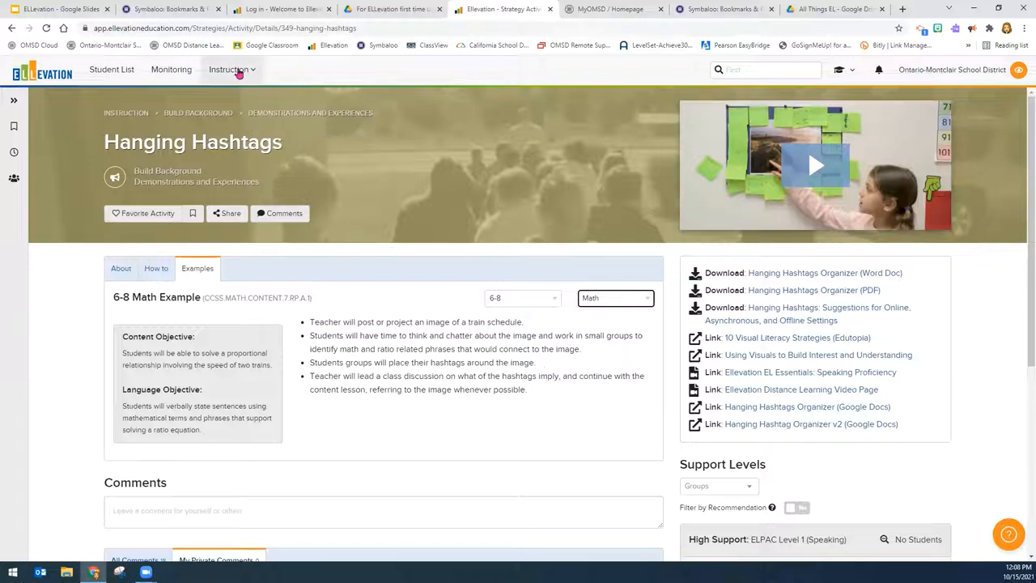
Step: Briefly open and close the Instruction collections list
{"action": "left_click", "coordinate": [229, 69]}
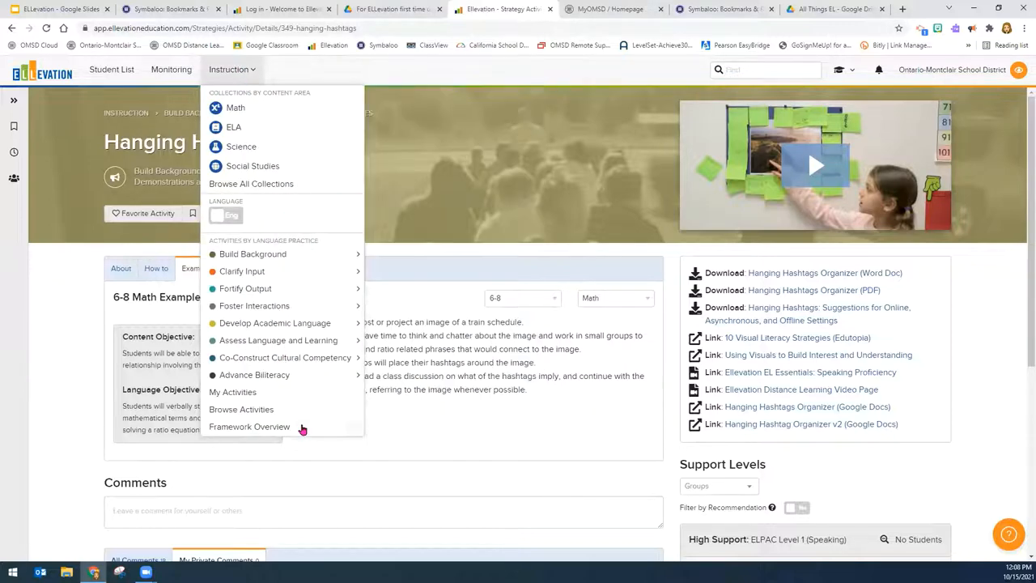
{"action": "mouse_move", "coordinate": [415, 212]}
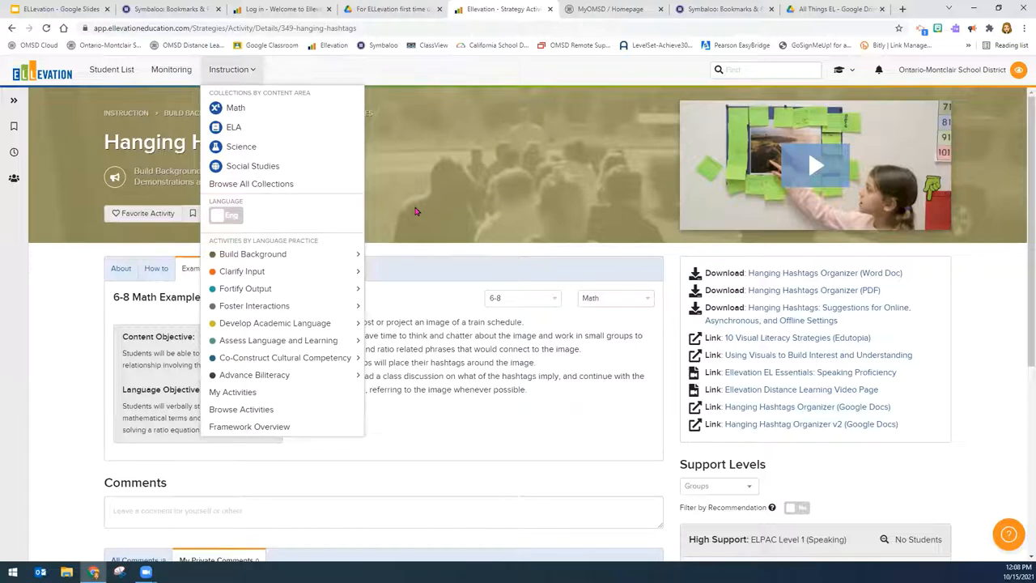
{"action": "left_click", "coordinate": [427, 211]}
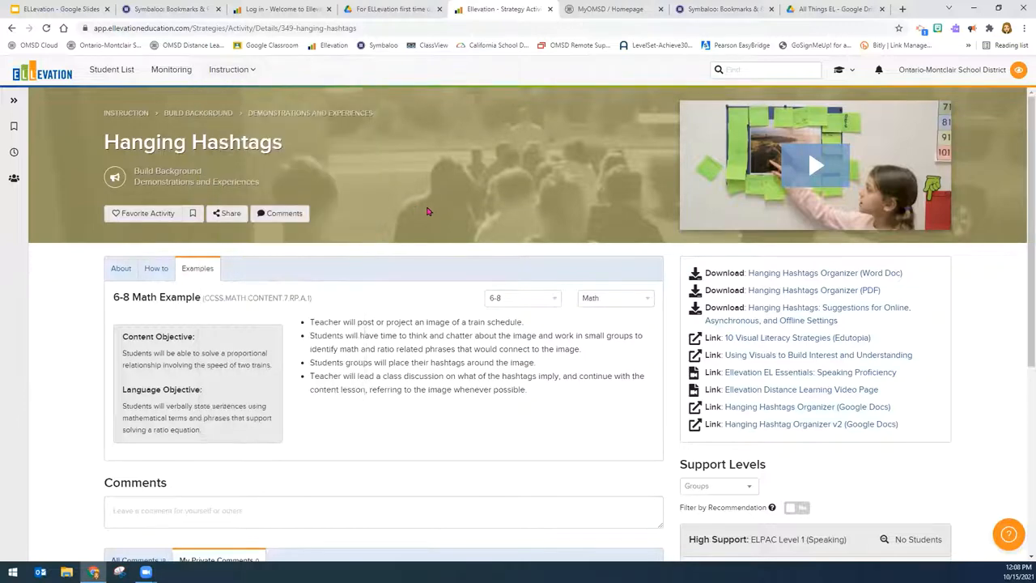
{"action": "mouse_move", "coordinate": [439, 201]}
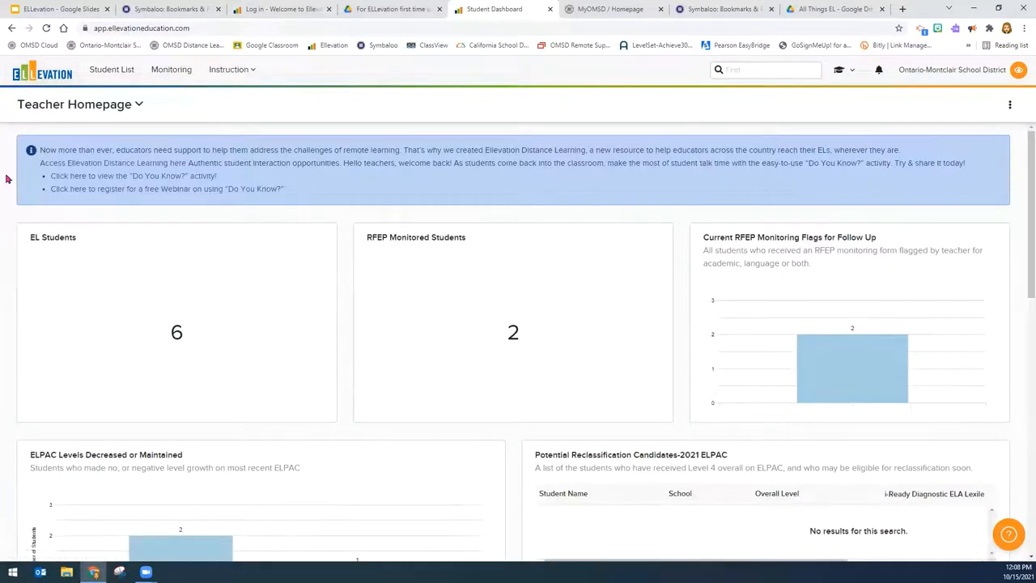
{"action": "mouse_move", "coordinate": [347, 234]}
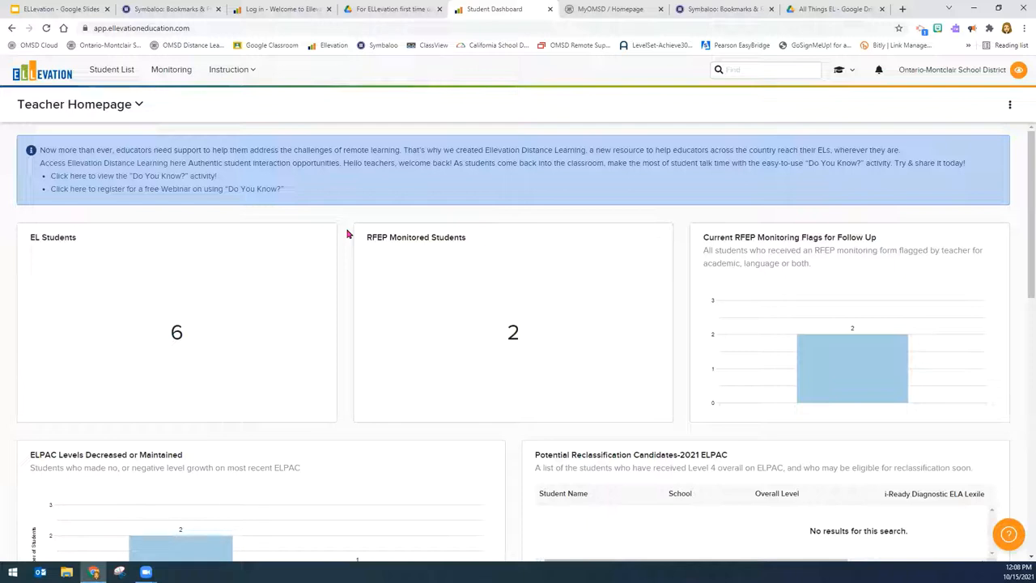
{"action": "mouse_move", "coordinate": [344, 430]}
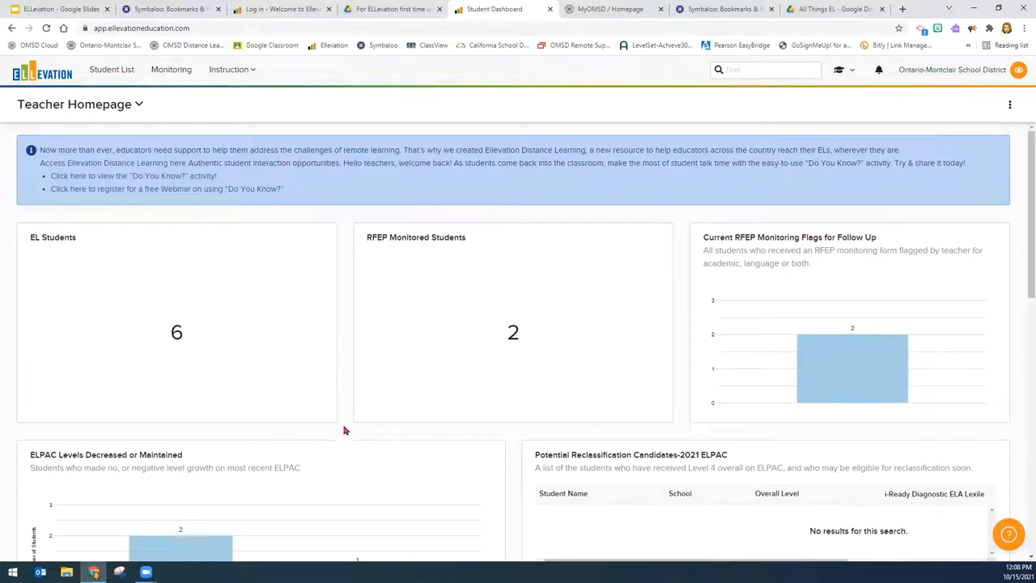